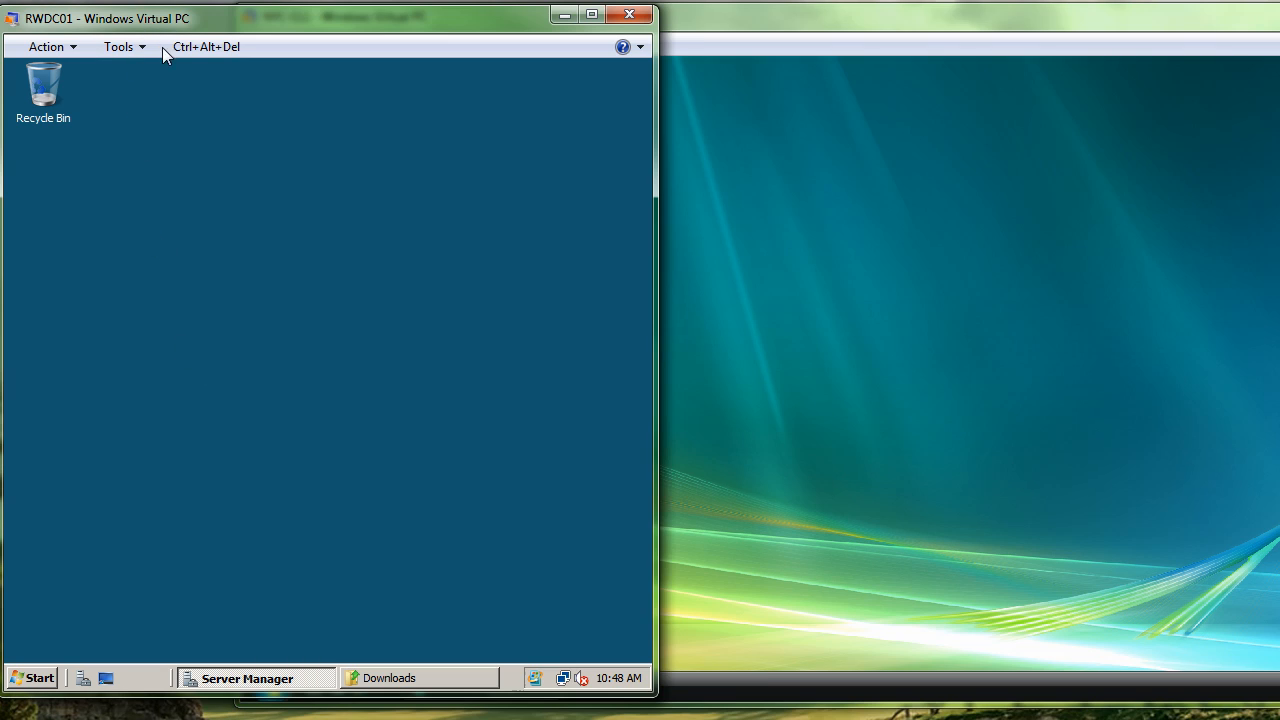
pyautogui.moveTo(260, 176)
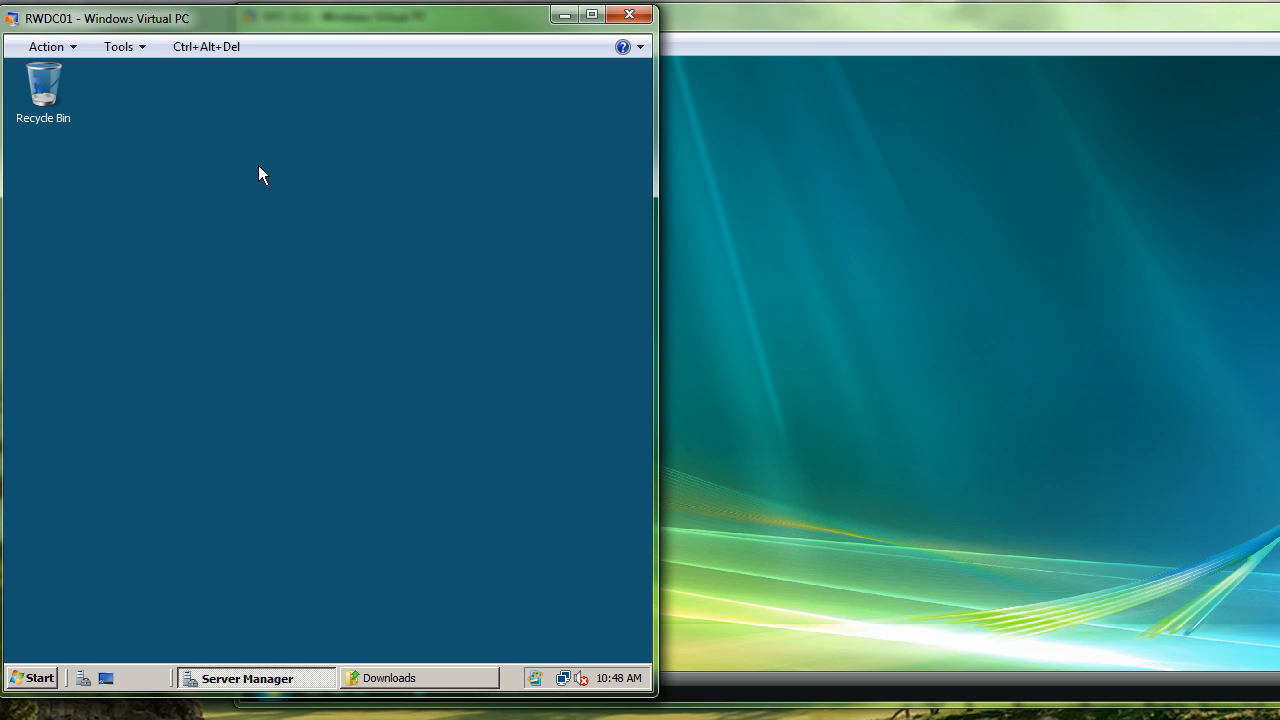
pyautogui.moveTo(704, 24)
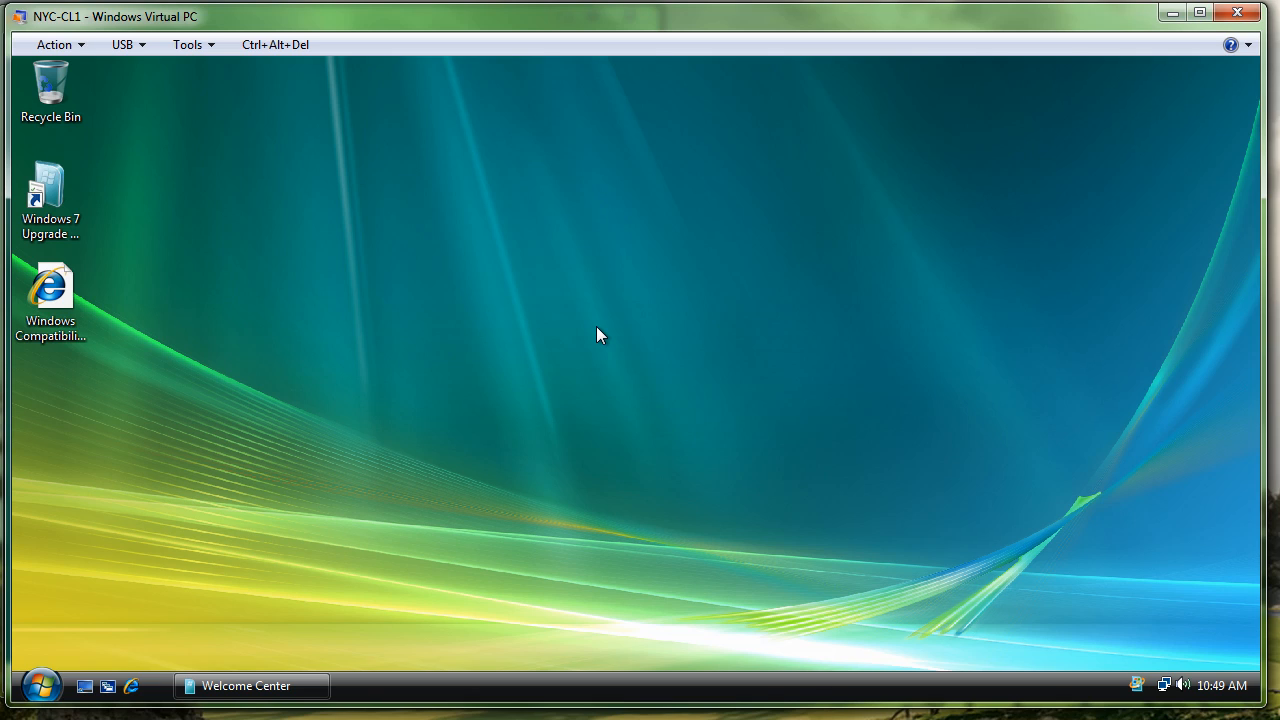
pyautogui.moveTo(192, 496)
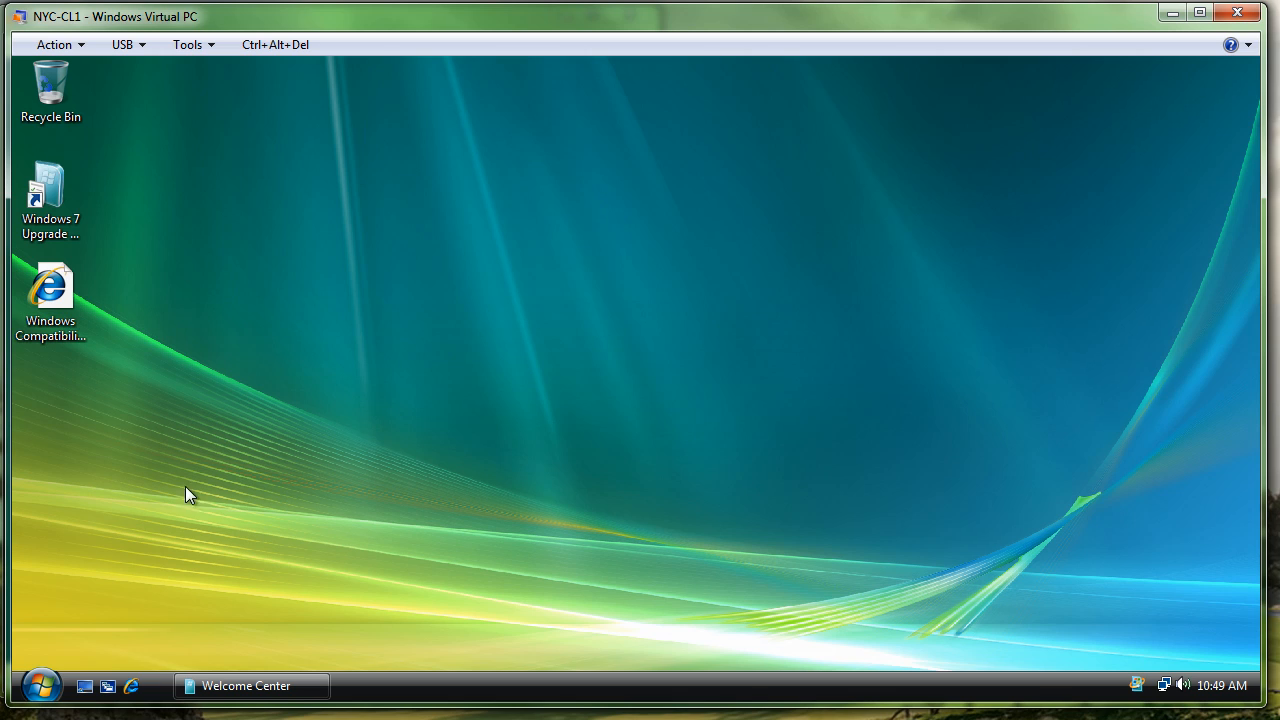
# Run Windows 7 setup from the \\rwdc01\downloads share via Start Search on NYC-CL1
pyautogui.click(40, 684)
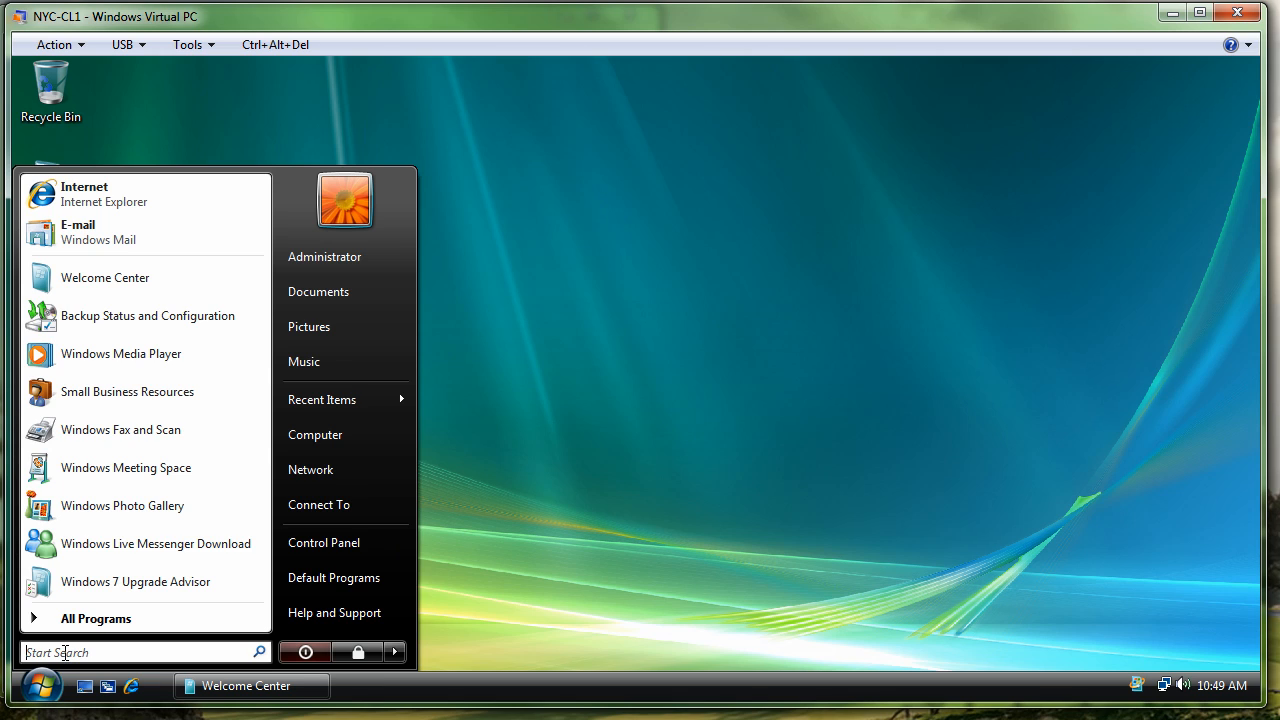
pyautogui.write('\\\\')
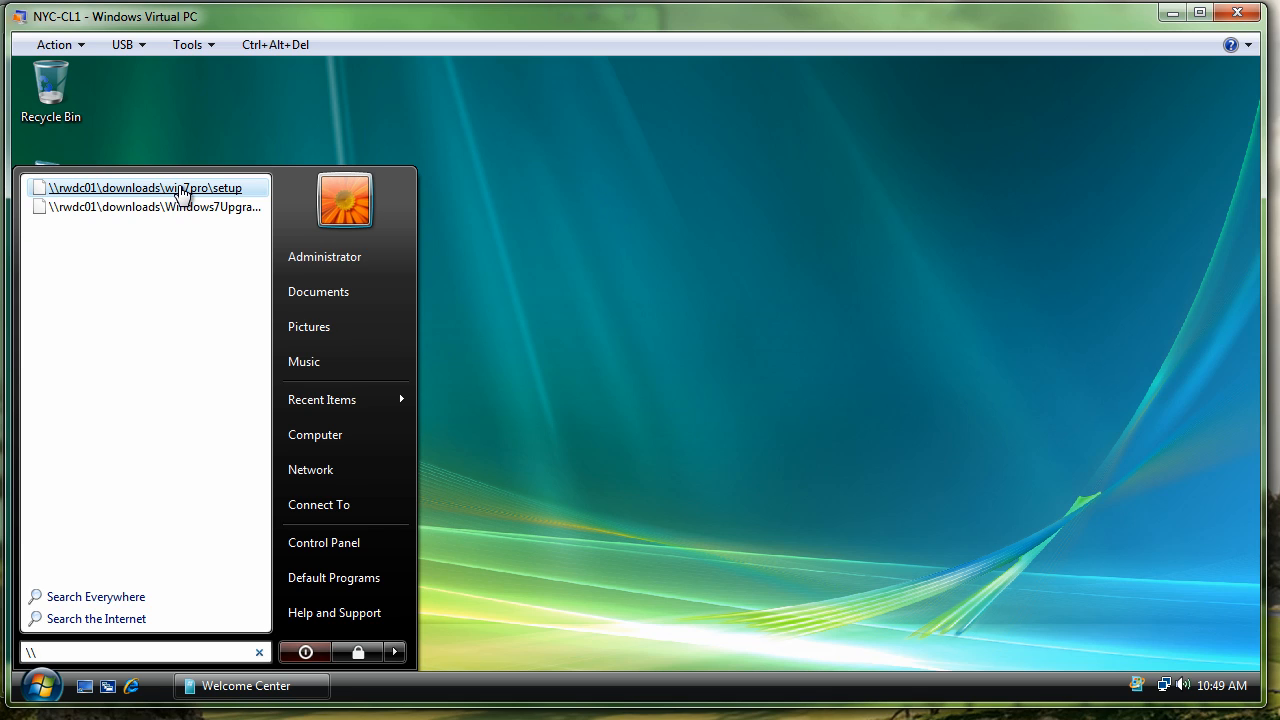
pyautogui.click(612, 432)
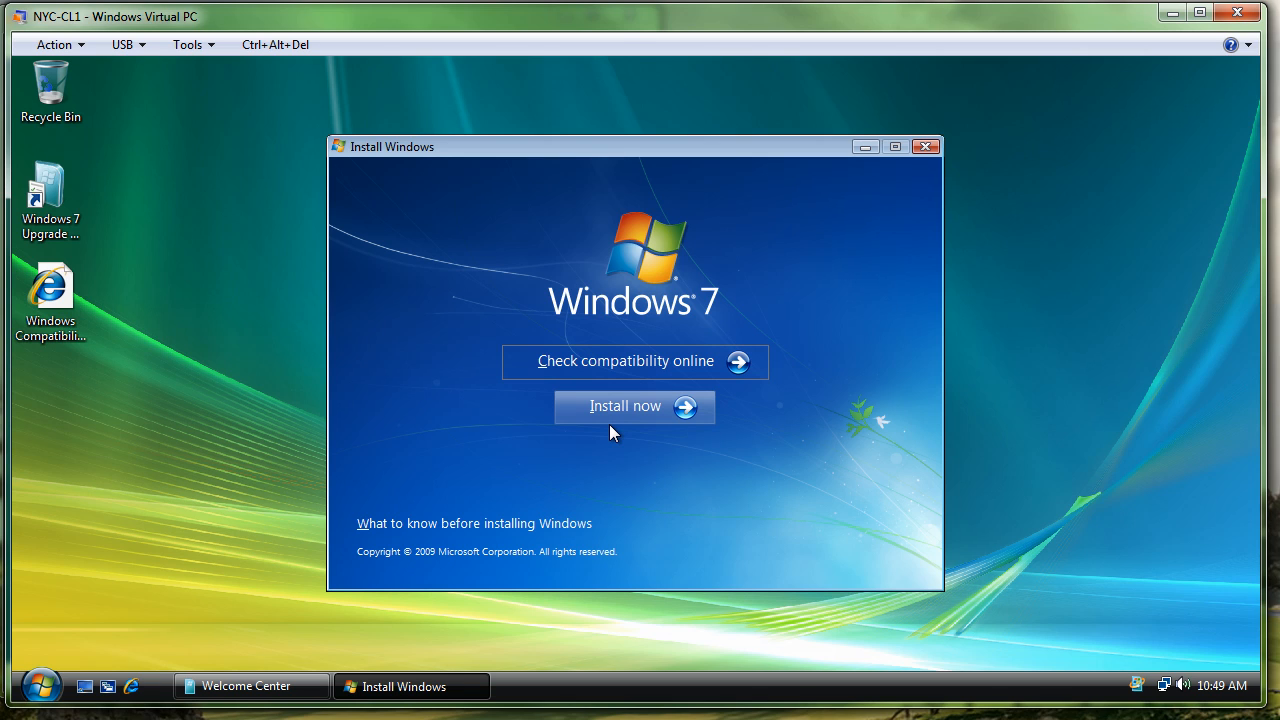
pyautogui.moveTo(600, 308)
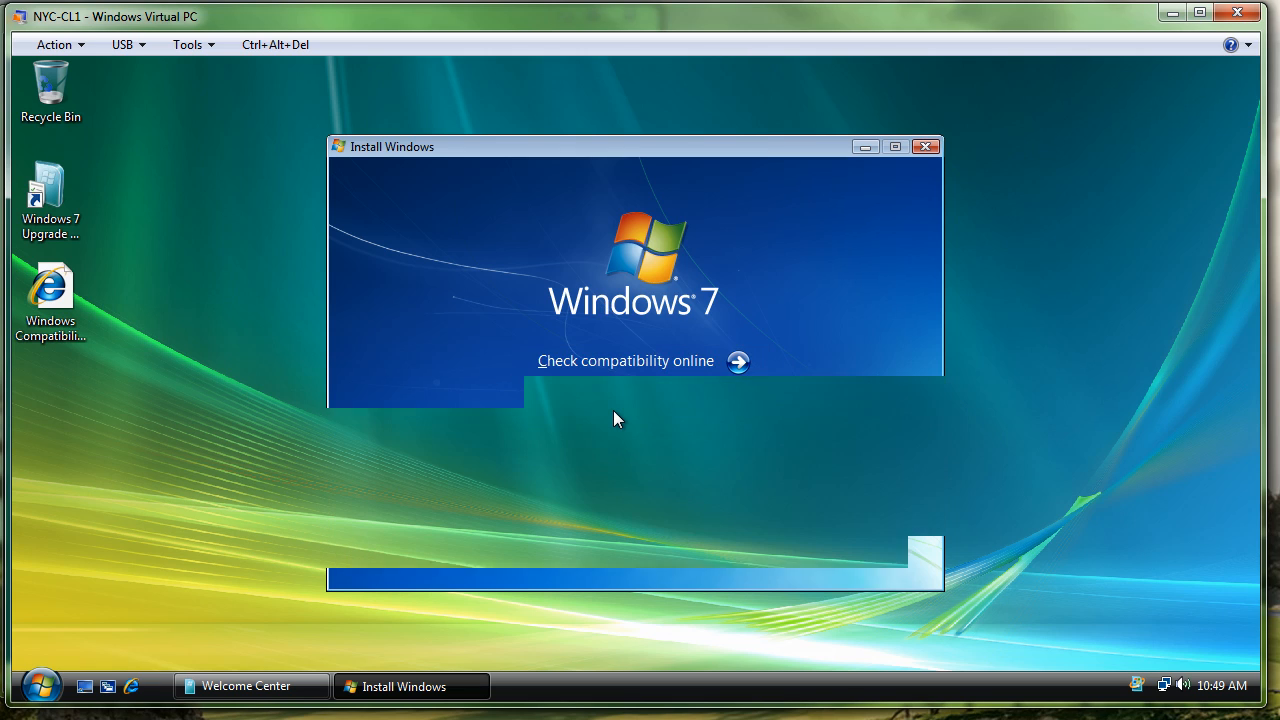
# Choose Install now to begin the Windows 7 installation
pyautogui.click(924, 146)
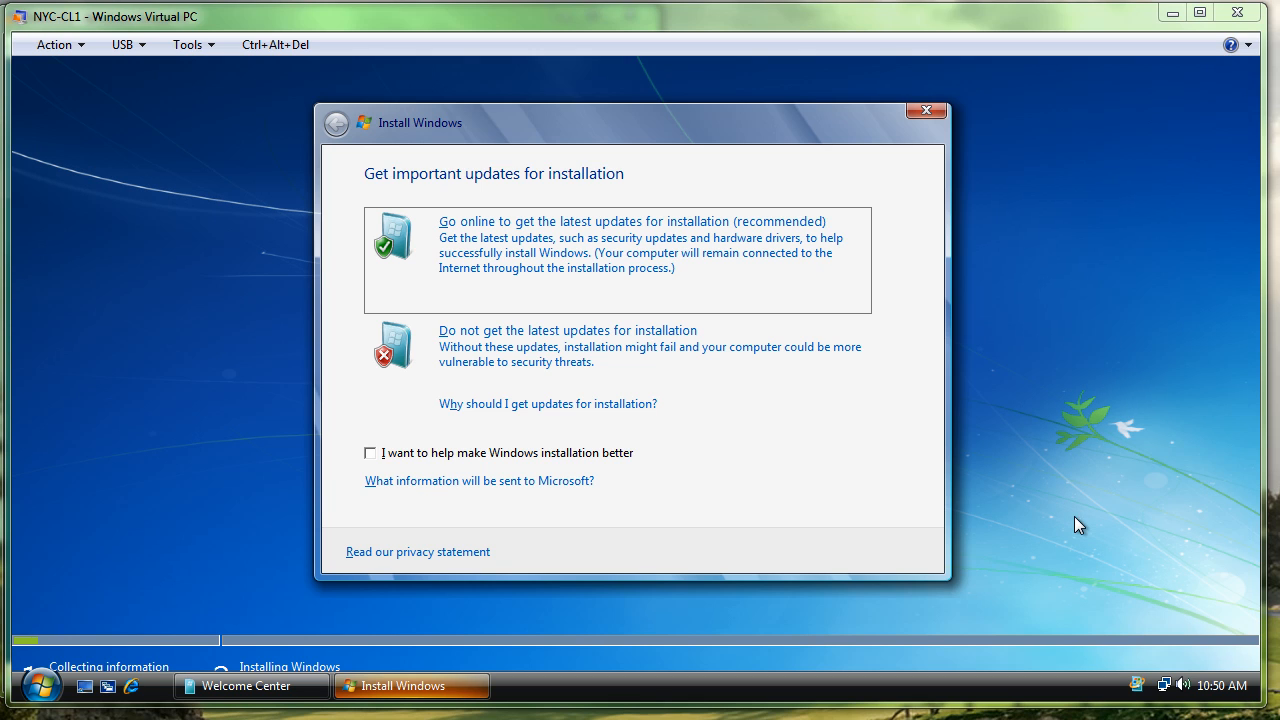
pyautogui.moveTo(596, 210)
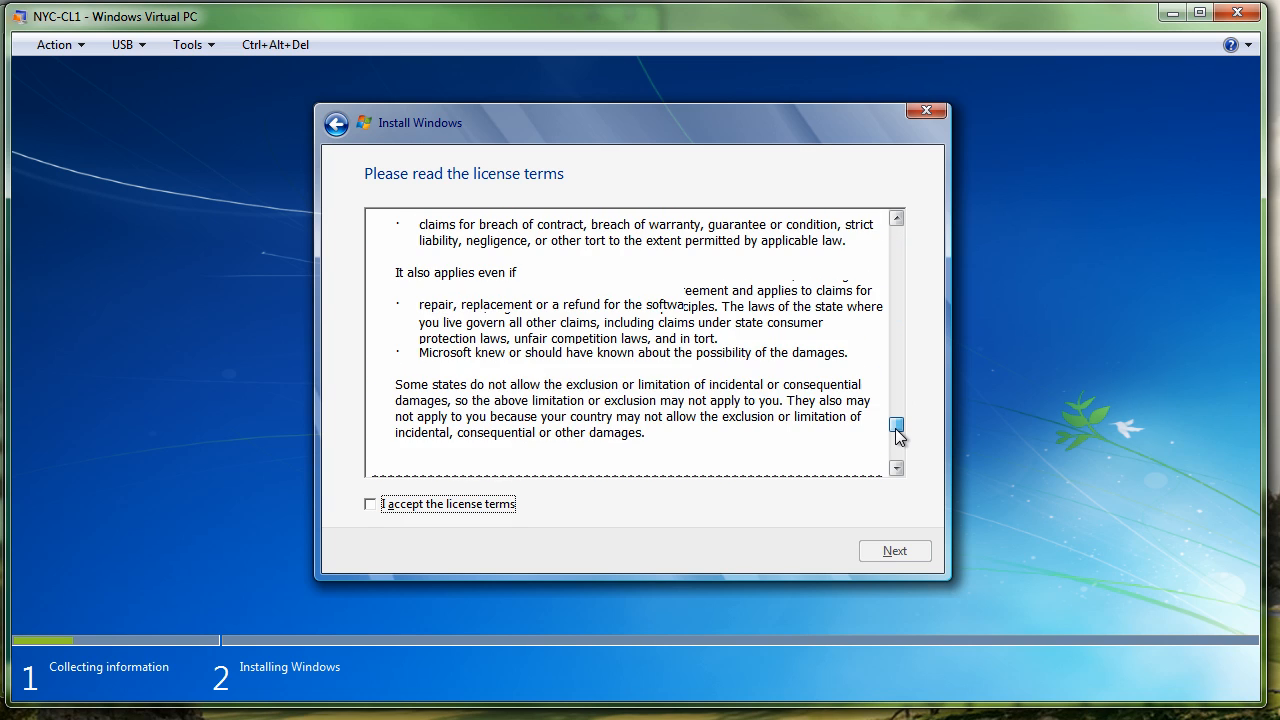
# Accept the Windows 7 license terms and continue to the Compatibility Report
pyautogui.click(896, 468)
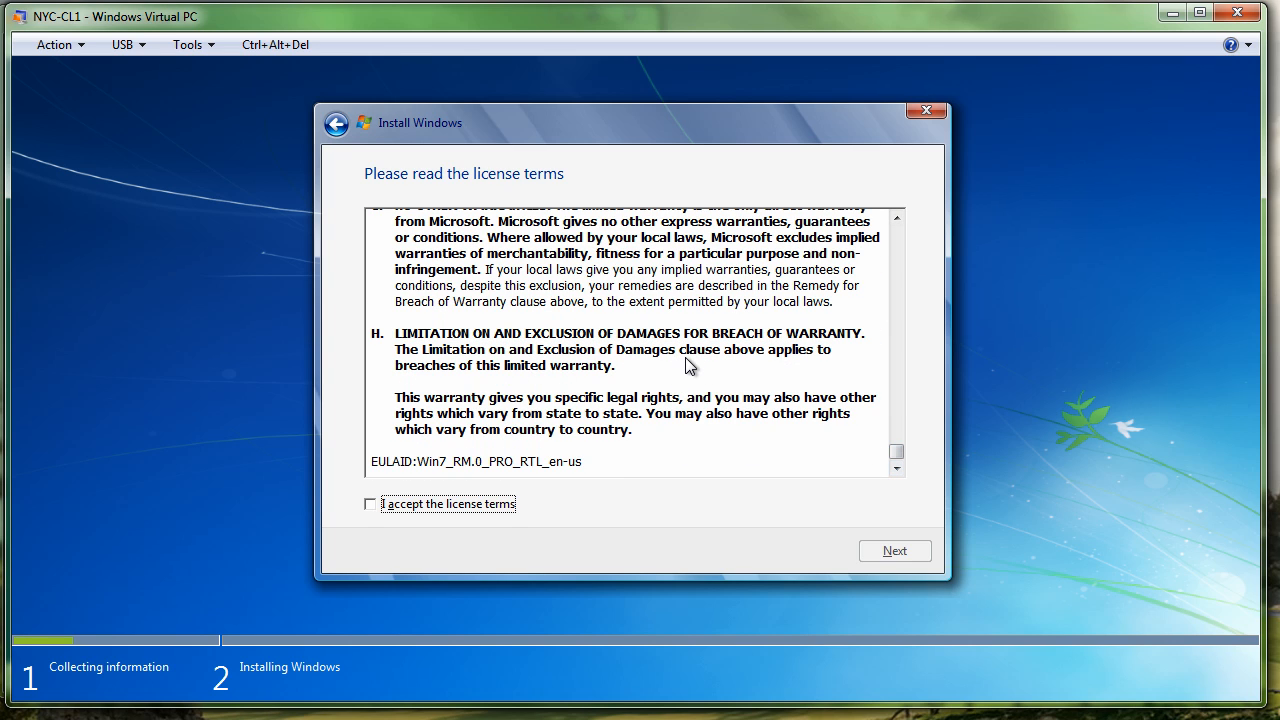
pyautogui.moveTo(274, 510)
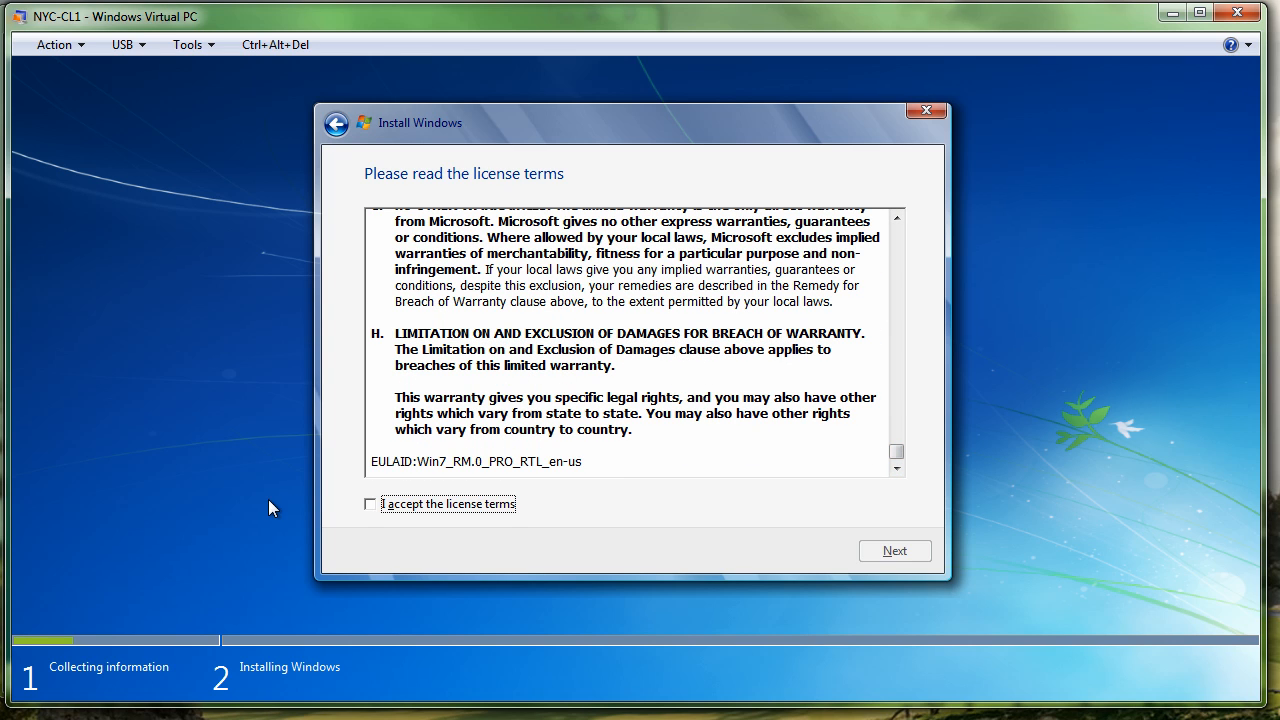
pyautogui.moveTo(372, 516)
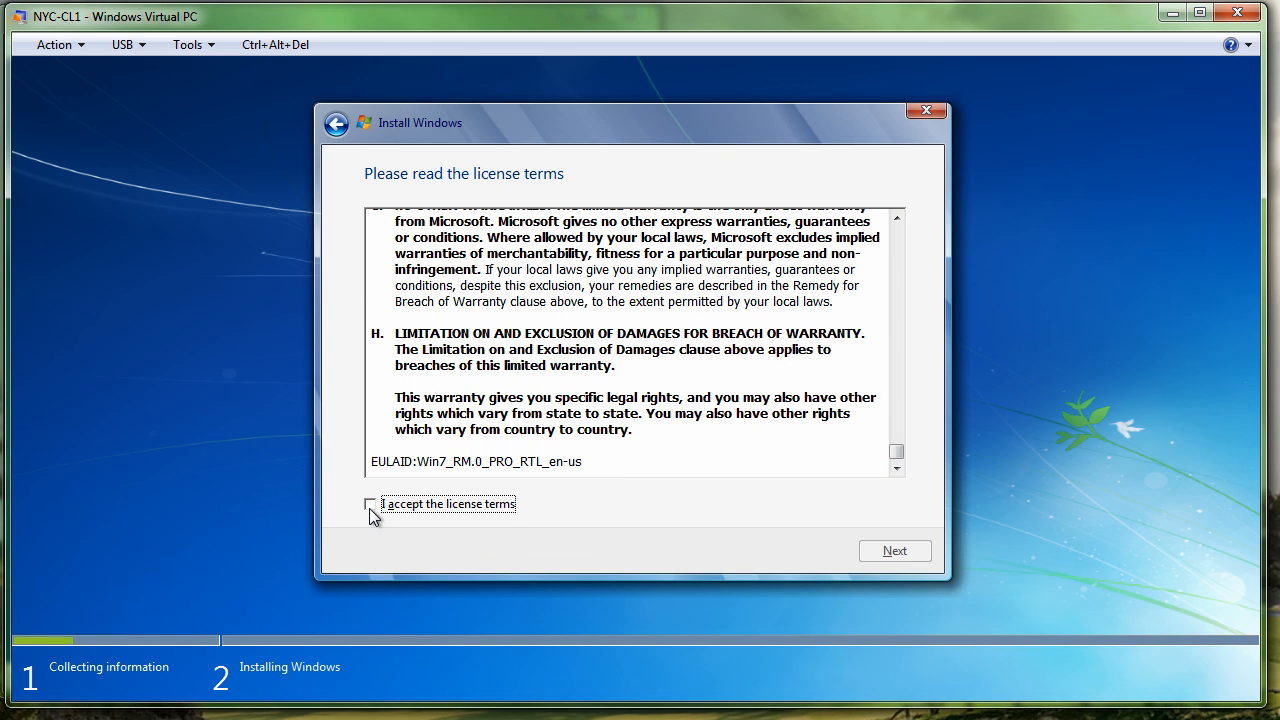
pyautogui.click(370, 504)
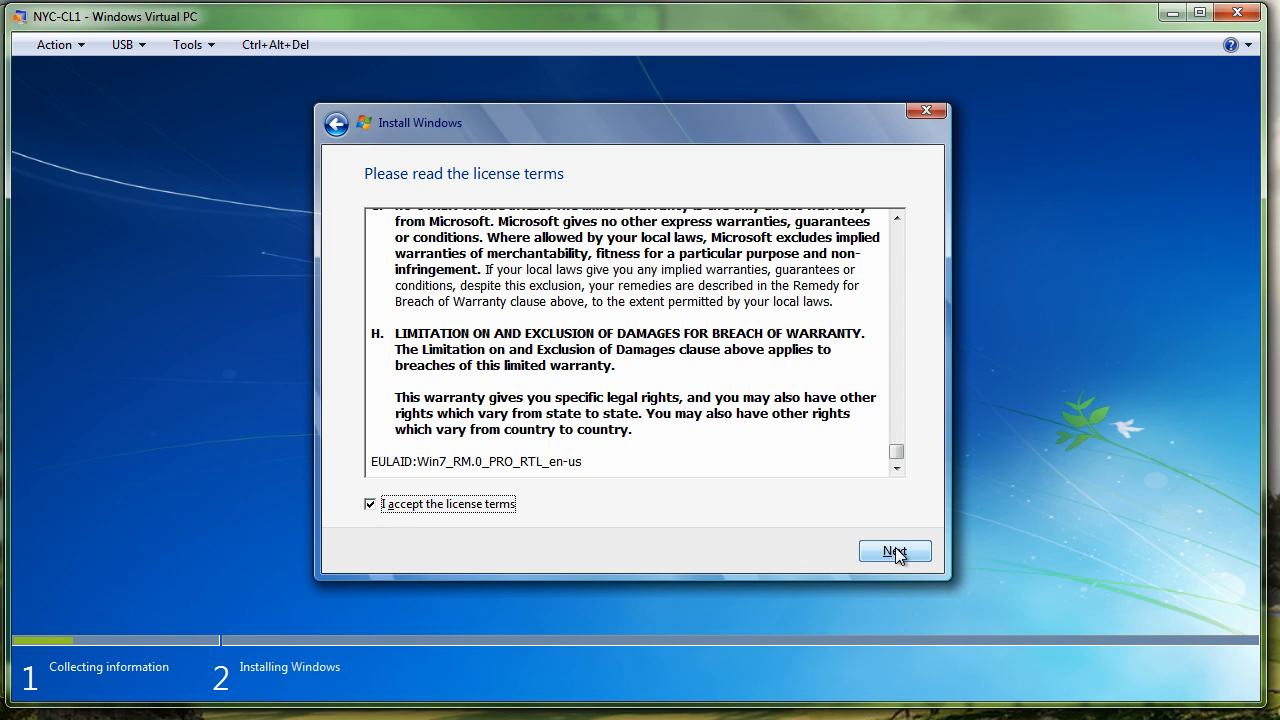
pyautogui.click(892, 552)
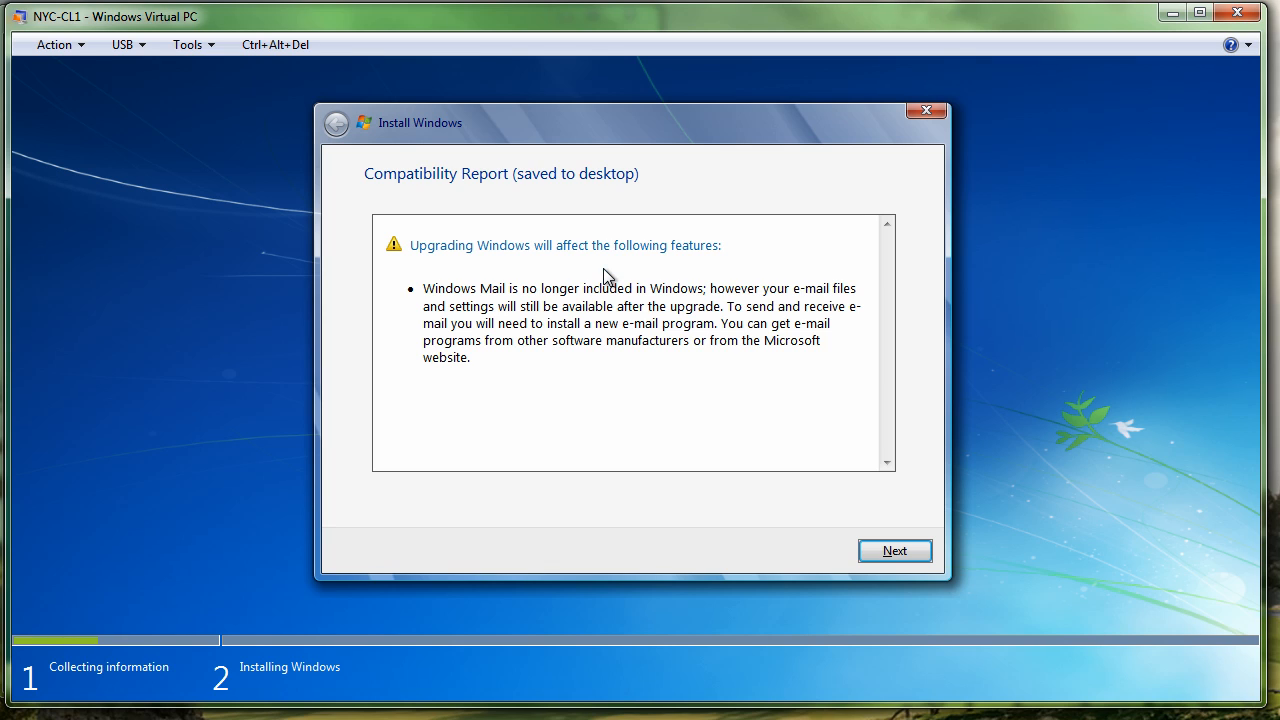
pyautogui.moveTo(484, 224)
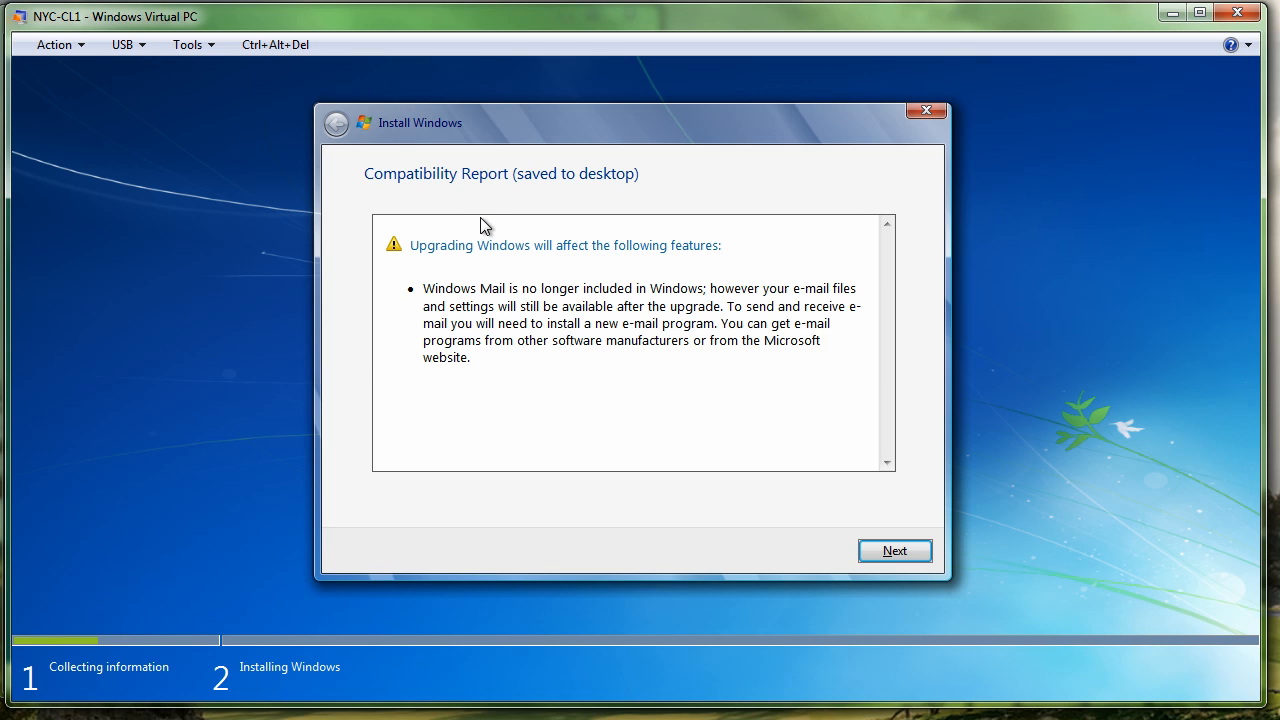
pyautogui.moveTo(1012, 522)
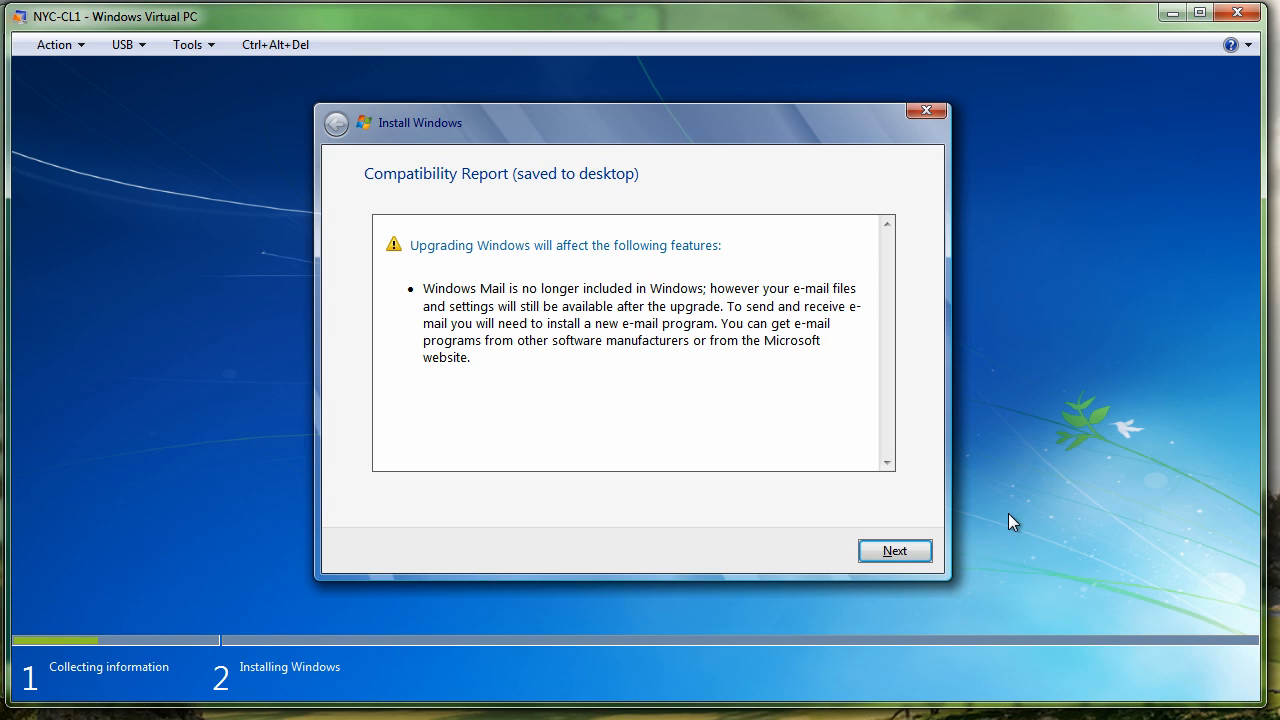
# Continue past the Windows Mail compatibility warning so the upgrade starts copying files
pyautogui.click(892, 552)
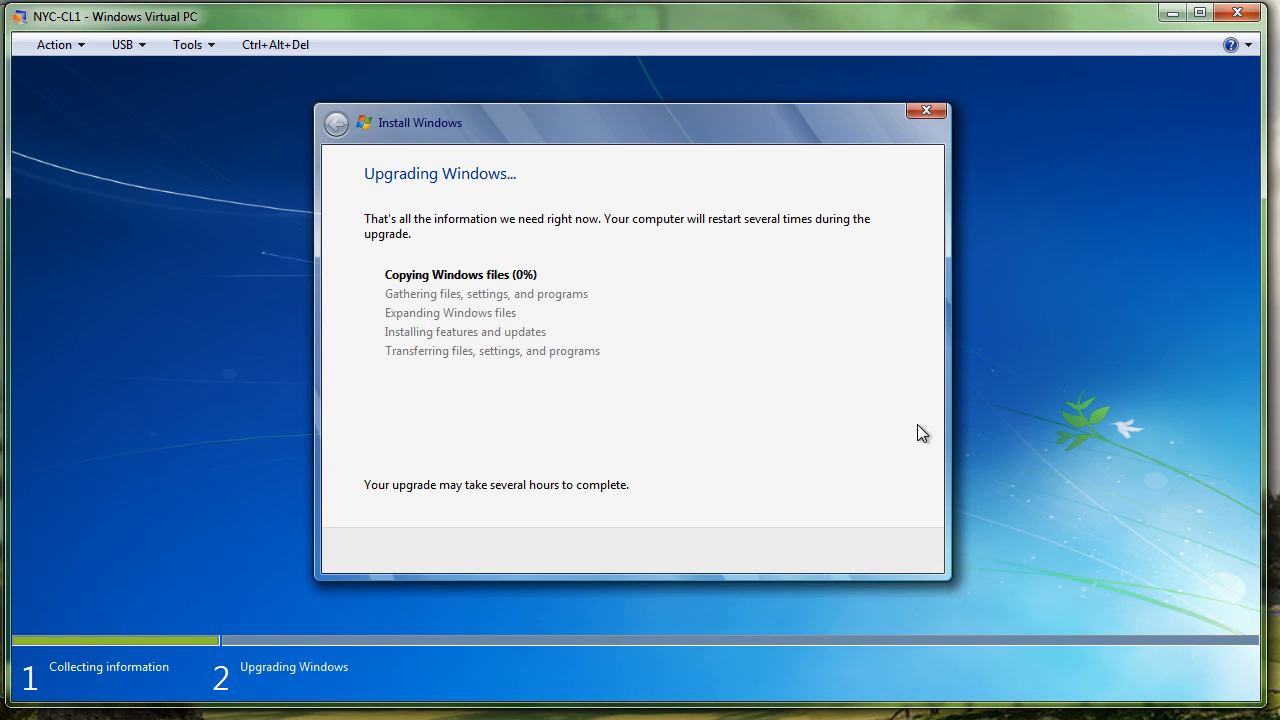
pyautogui.moveTo(1000, 444)
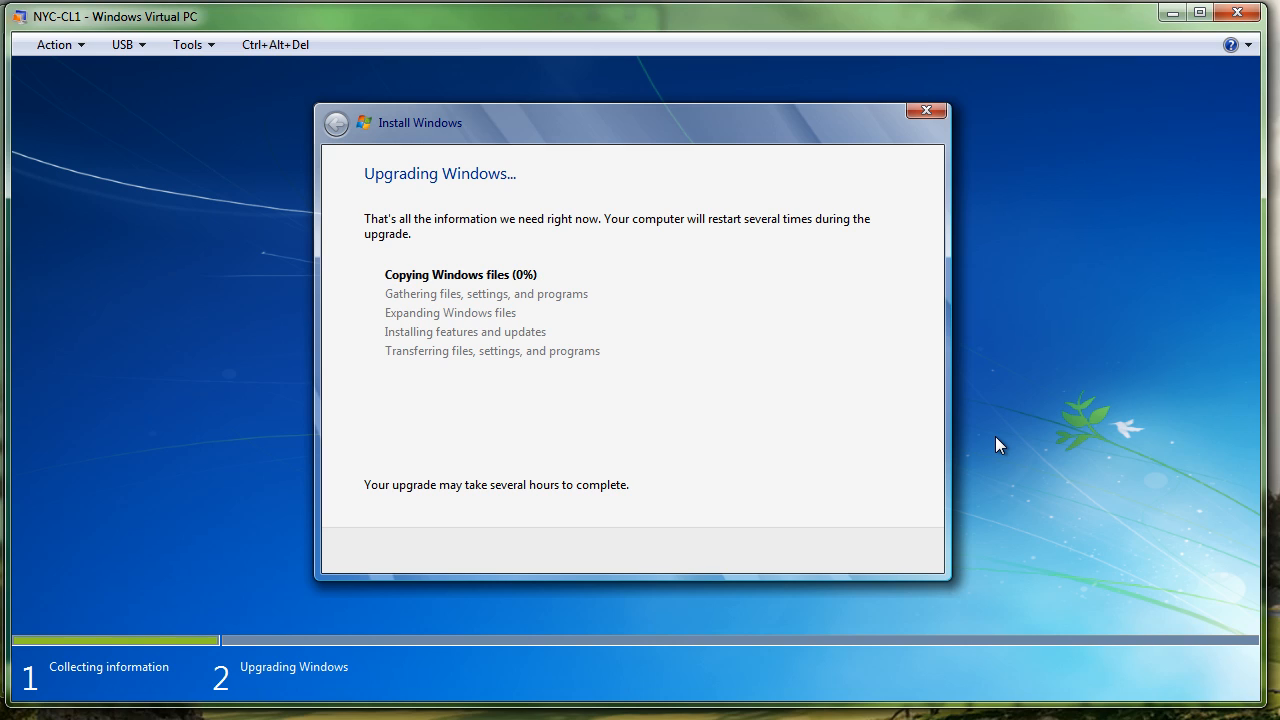
pyautogui.moveTo(1092, 528)
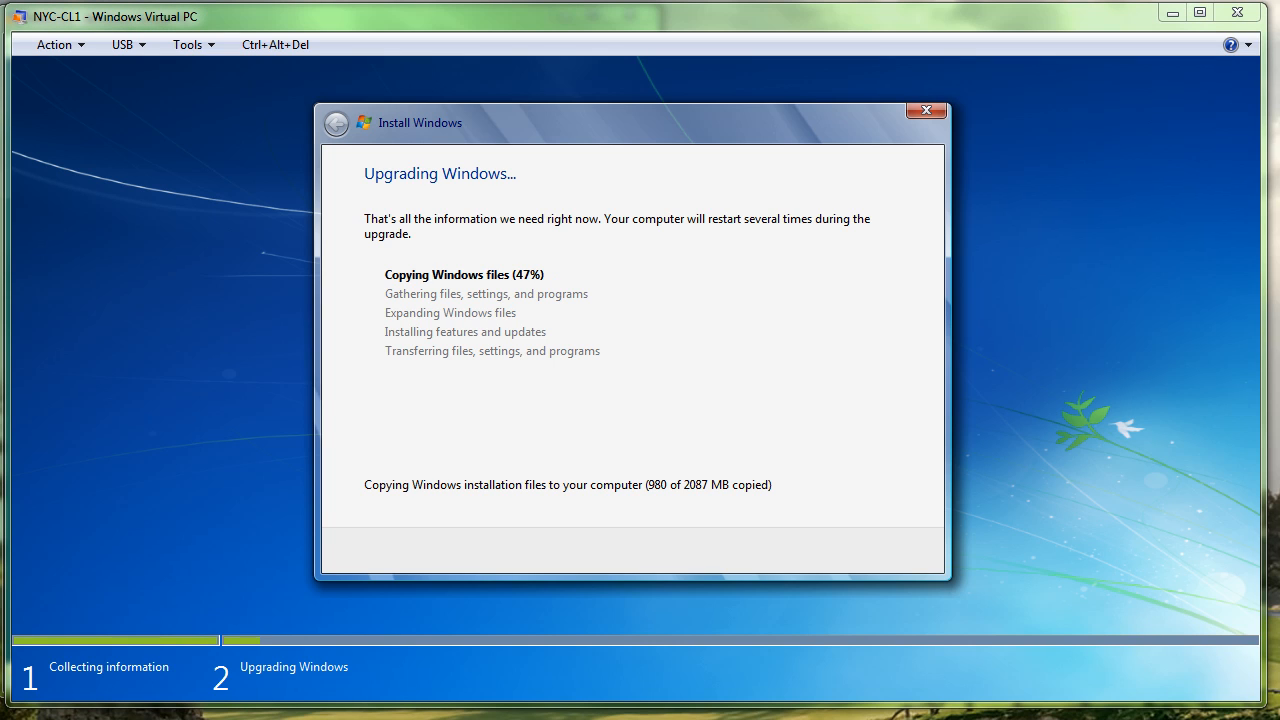
pyautogui.moveTo(522, 296)
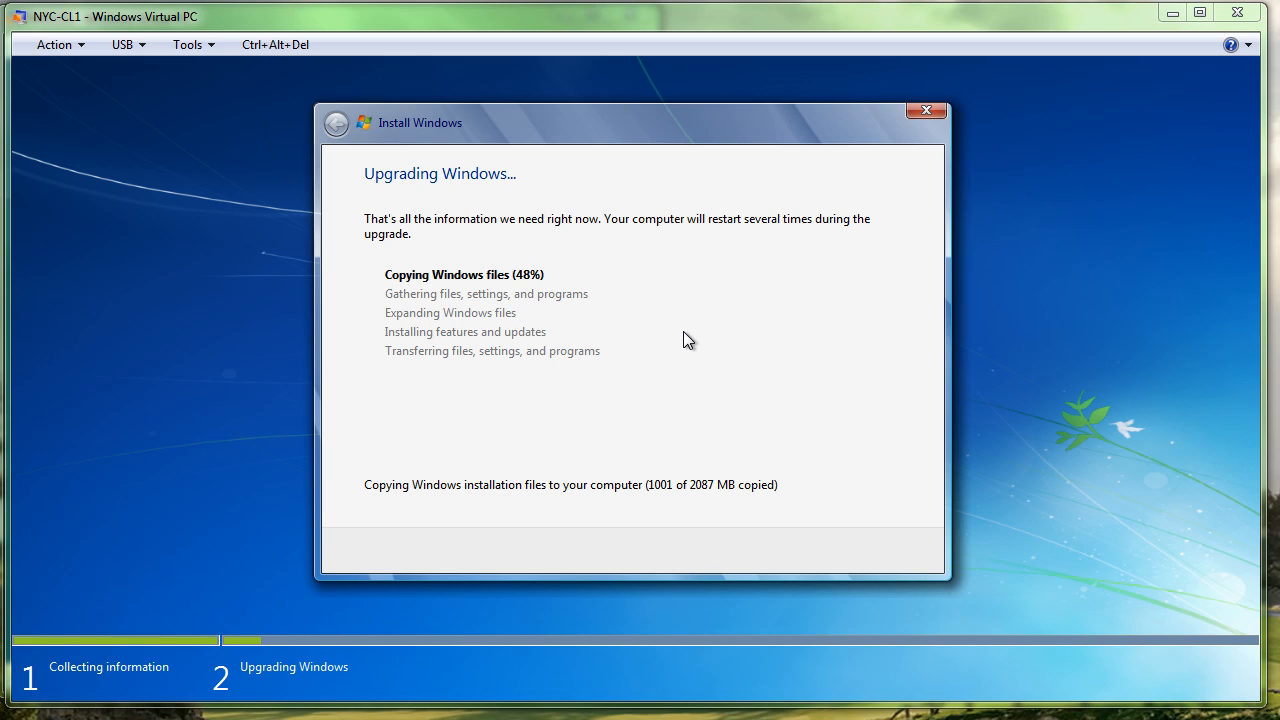
pyautogui.moveTo(436, 392)
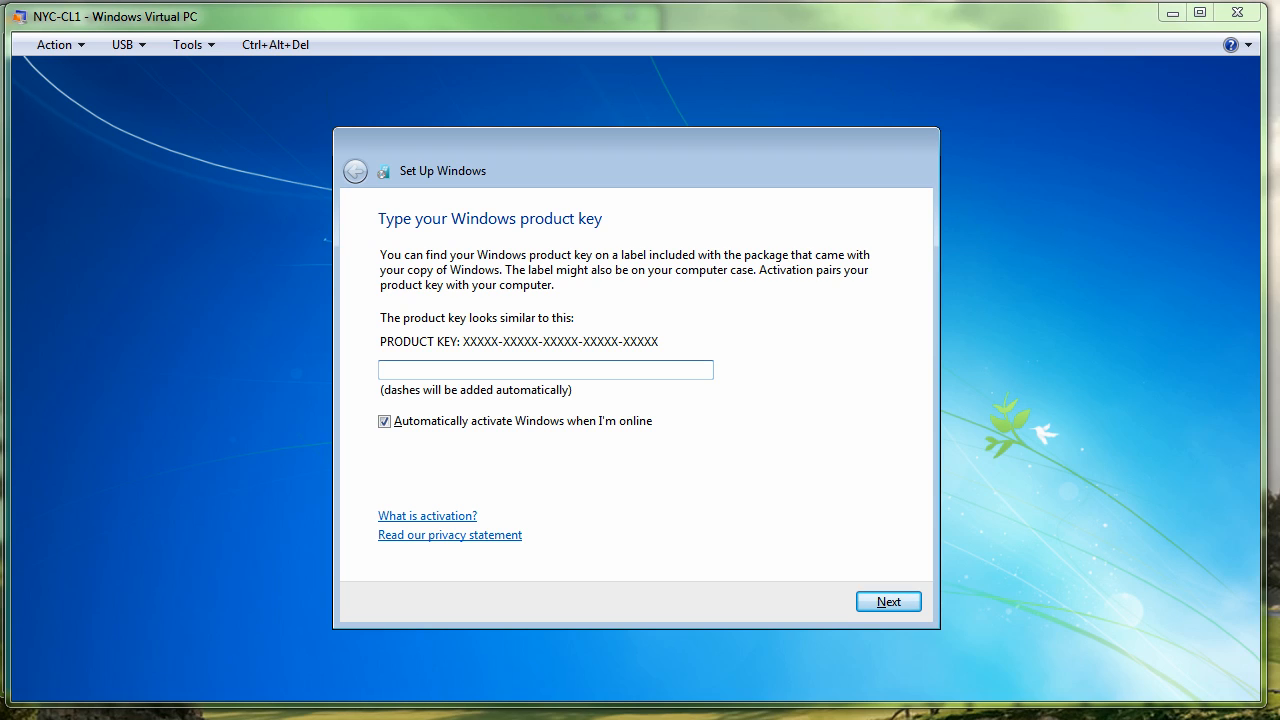
# Continue past the product key page with the key box left empty
pyautogui.click(886, 600)
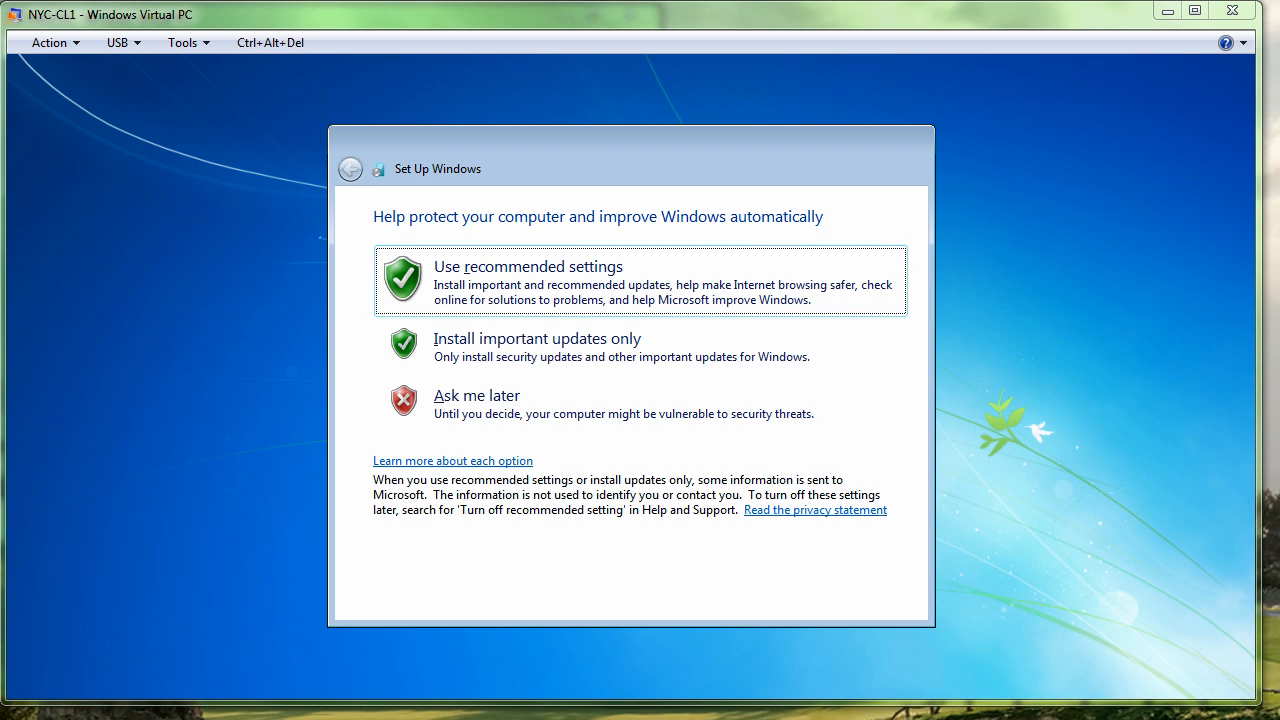
pyautogui.moveTo(1072, 626)
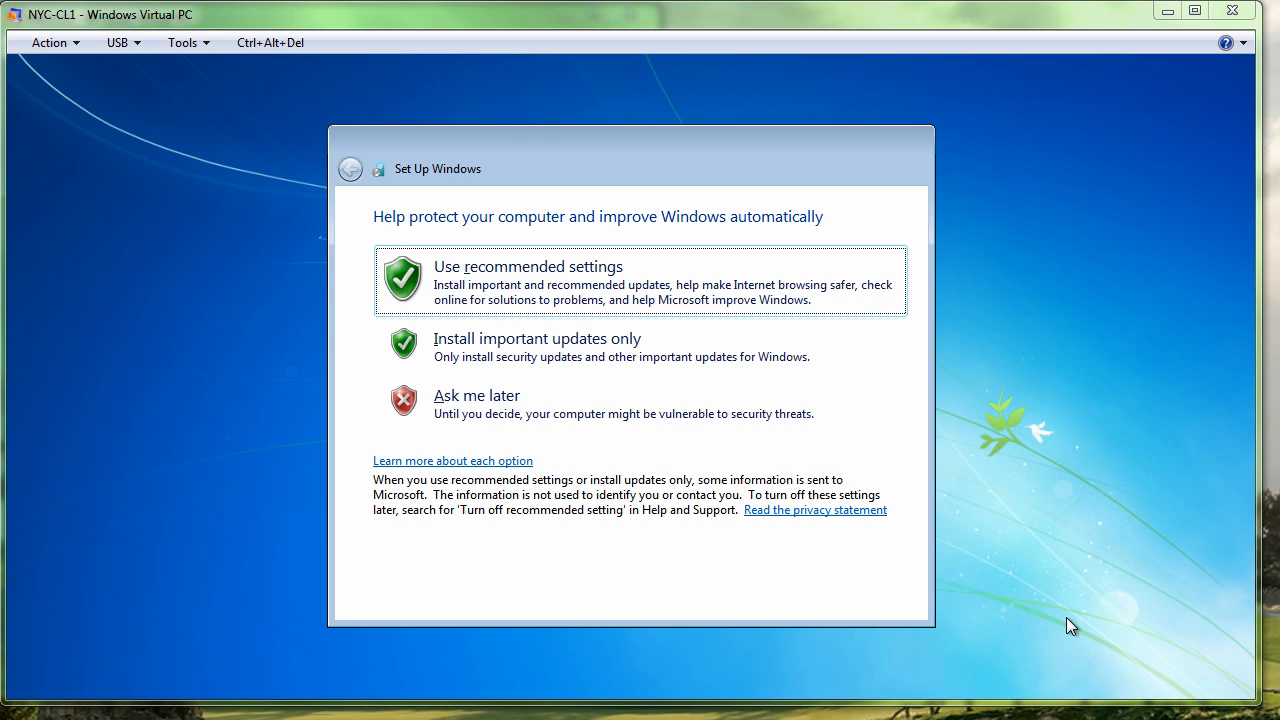
pyautogui.moveTo(696, 304)
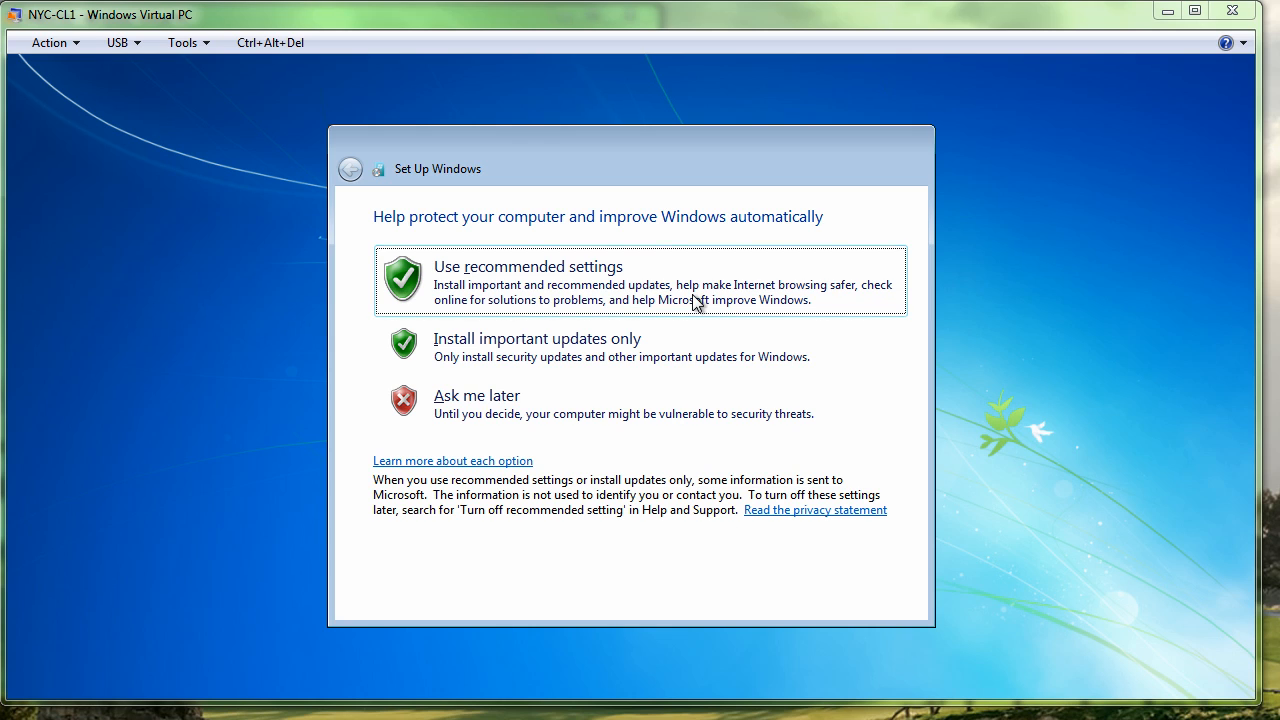
pyautogui.moveTo(488, 410)
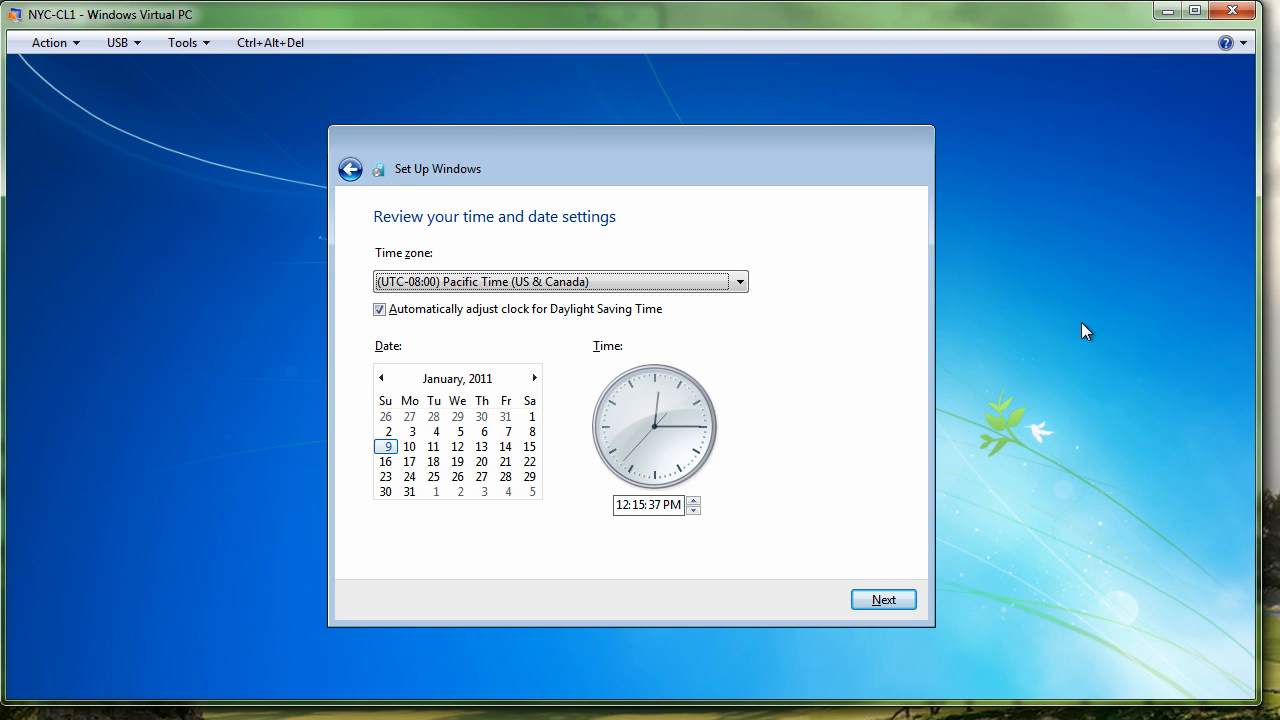
pyautogui.moveTo(1150, 480)
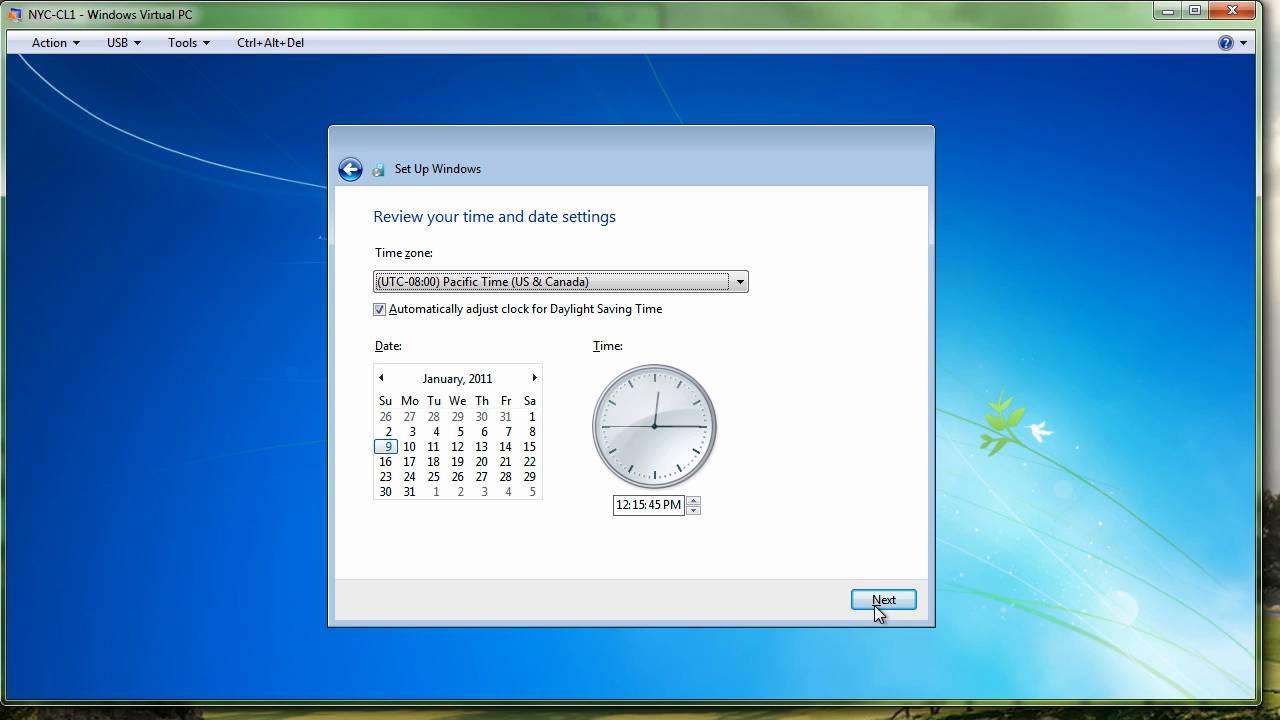
# Keep Pacific Time and the current date, reaching the Windows 7 logon screen
pyautogui.click(882, 600)
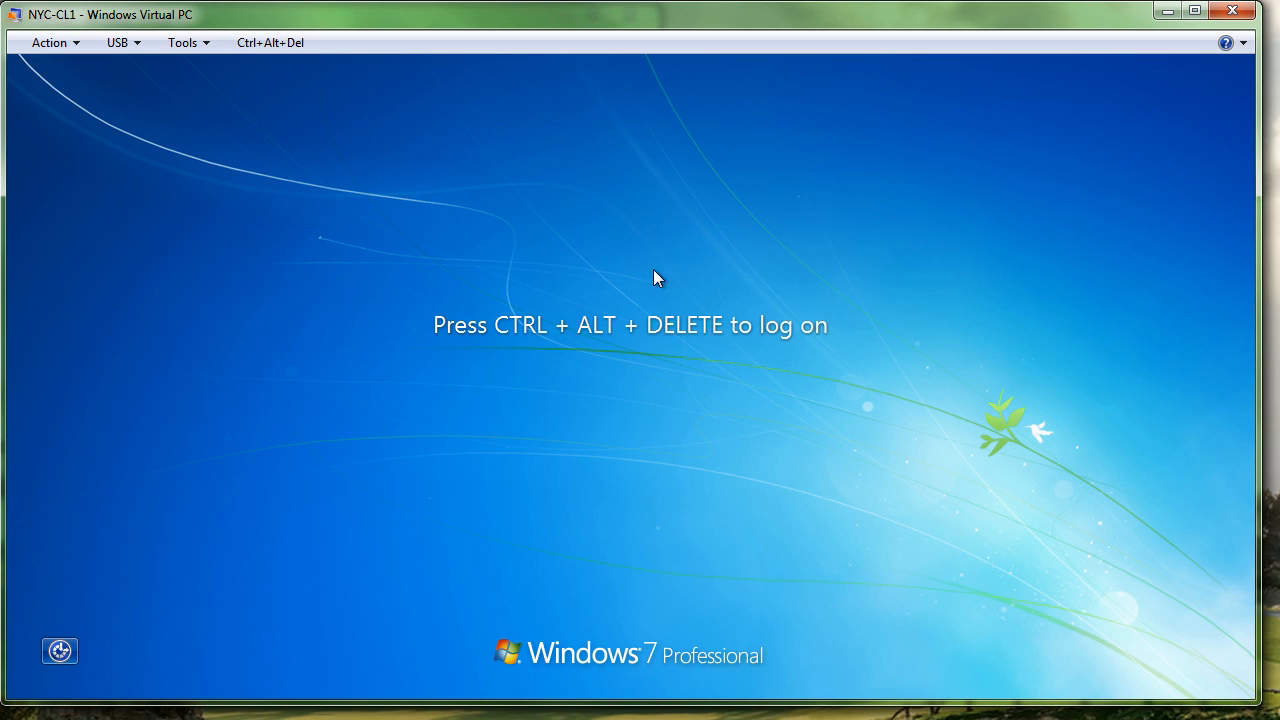
# Send Ctrl+Alt+Del and log on as contoso\Administrator to the Windows 7 desktop
pyautogui.click(270, 42)
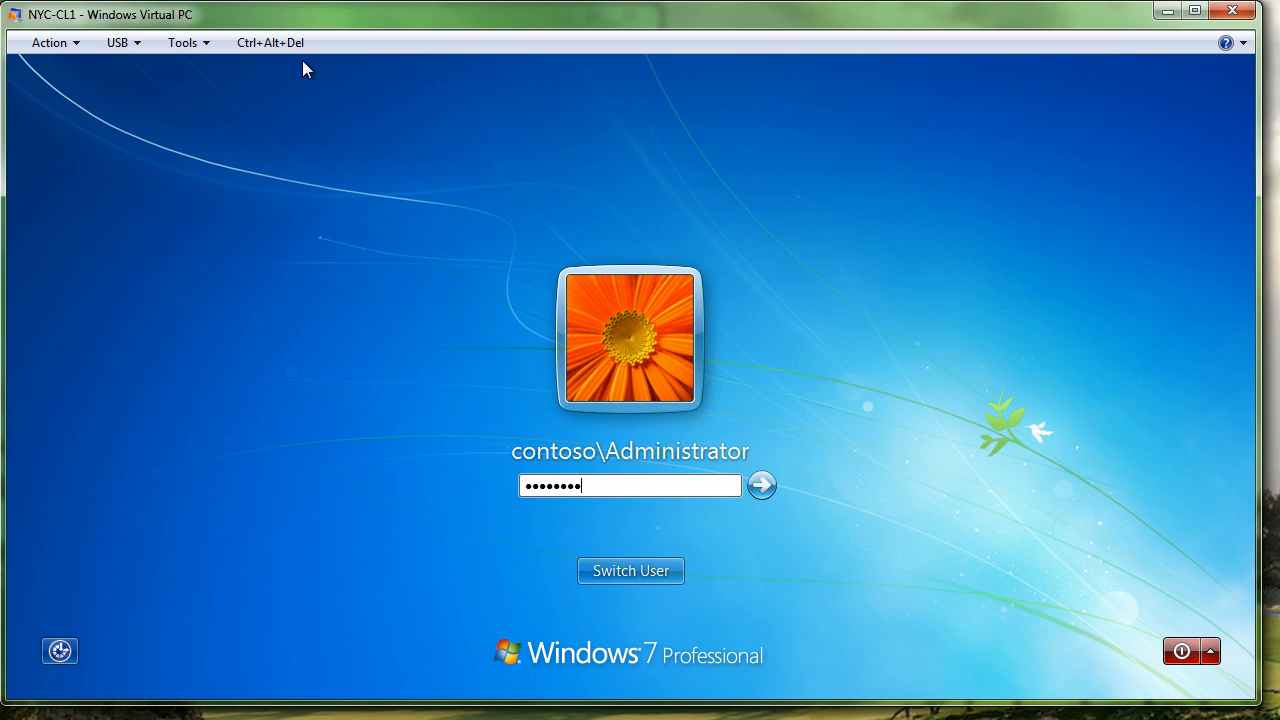
pyautogui.click(760, 486)
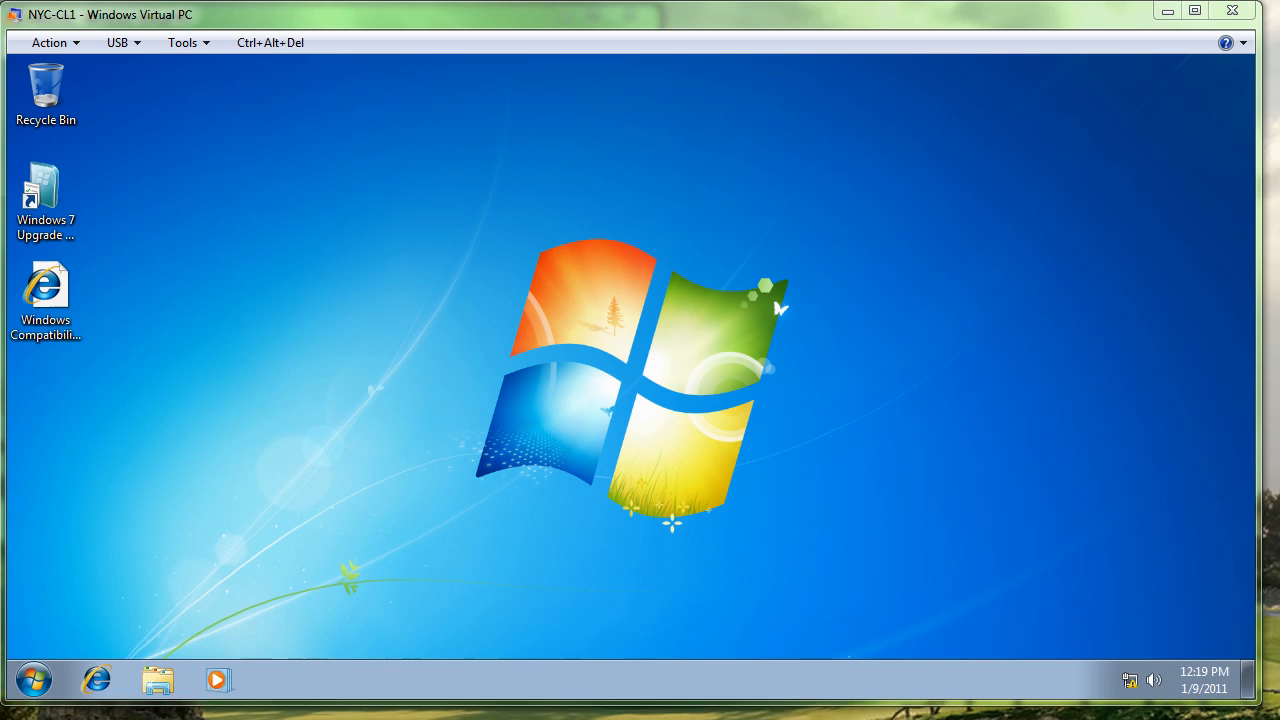
pyautogui.moveTo(332, 460)
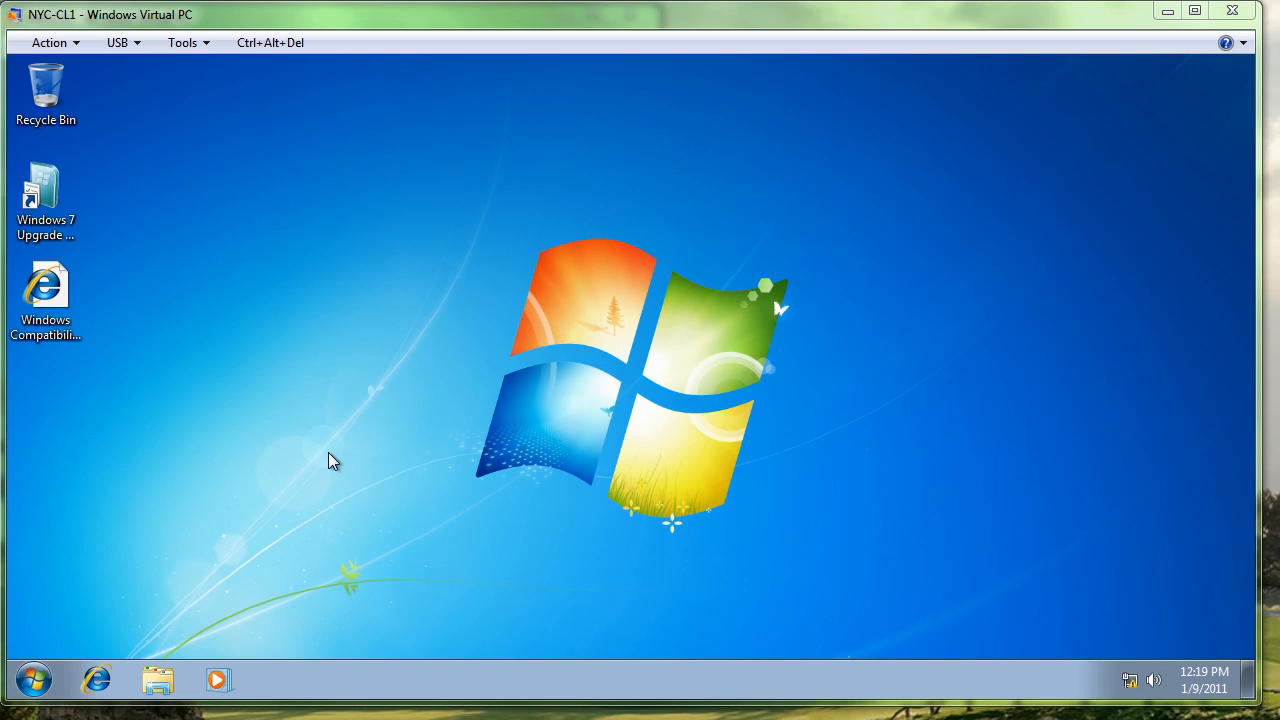
pyautogui.moveTo(164, 214)
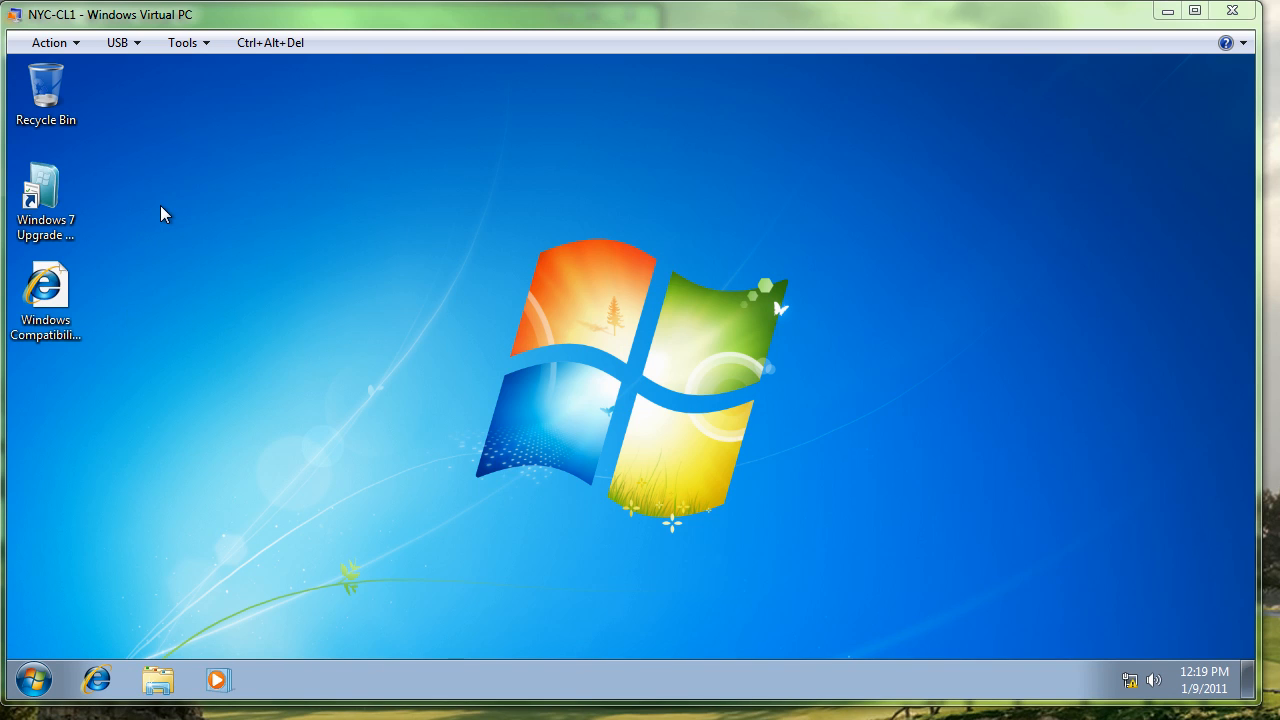
pyautogui.moveTo(650, 430)
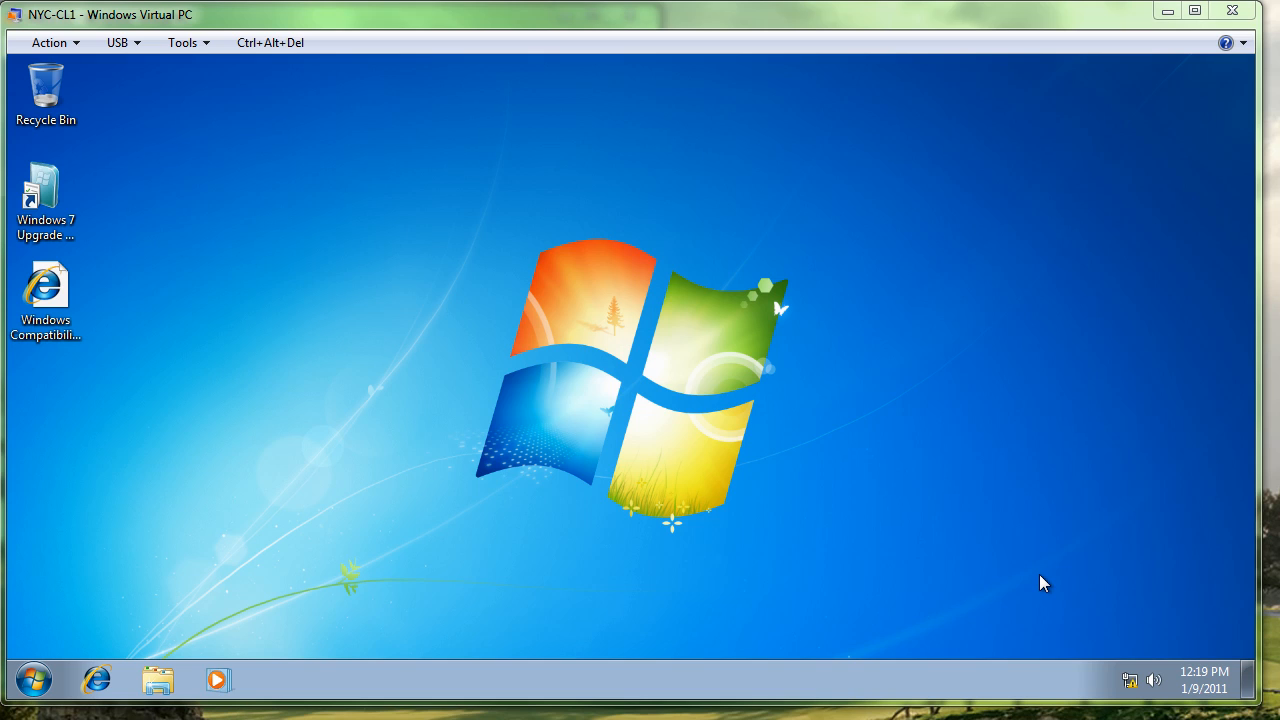
pyautogui.moveTo(952, 528)
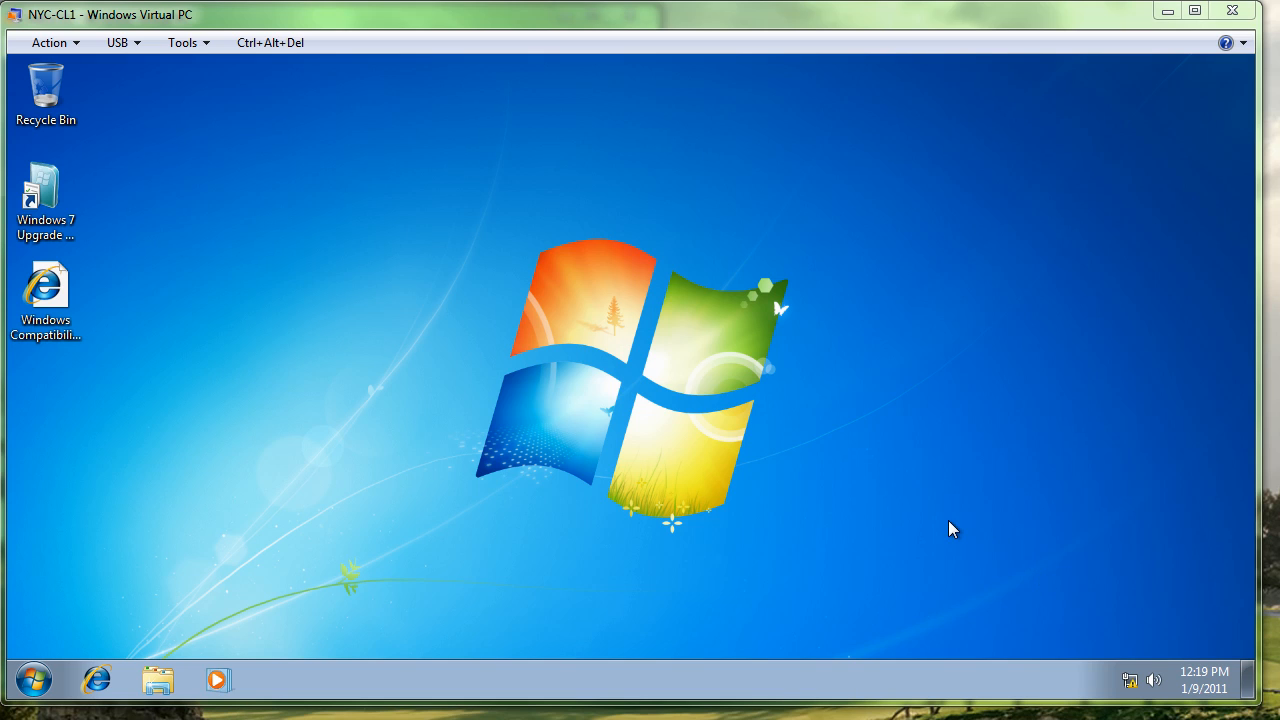
pyautogui.moveTo(560, 510)
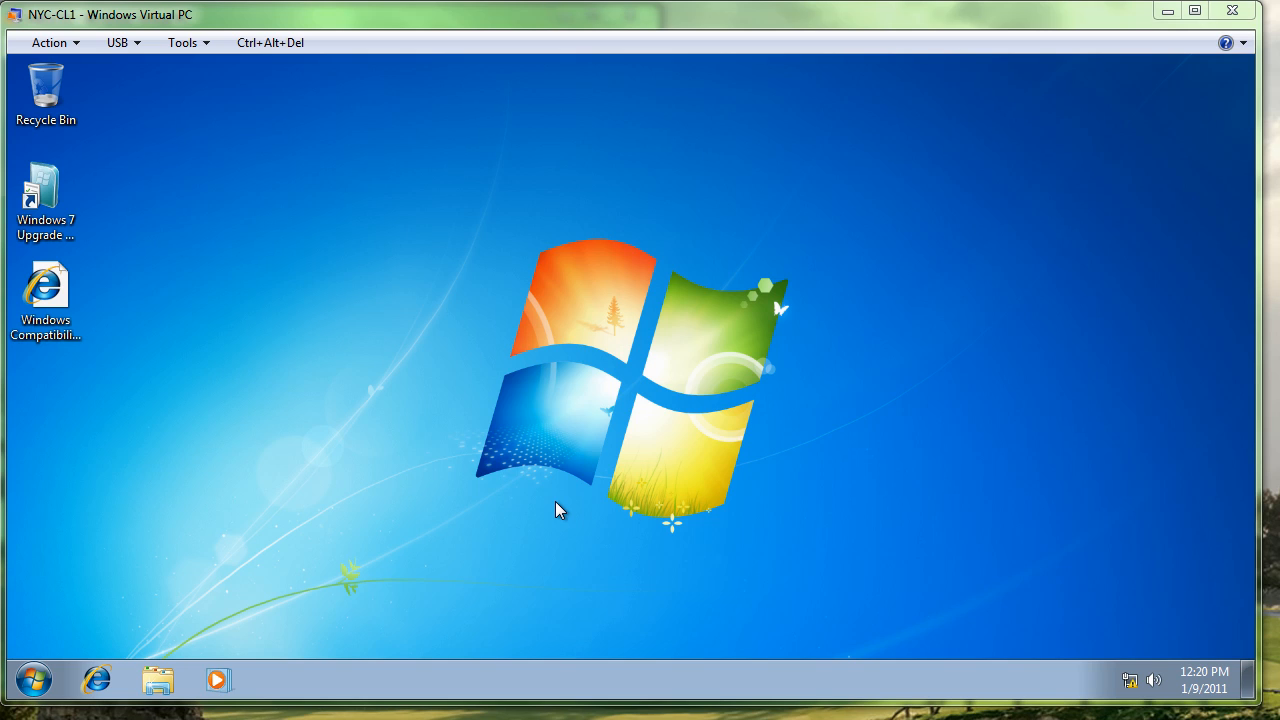
pyautogui.moveTo(668, 492)
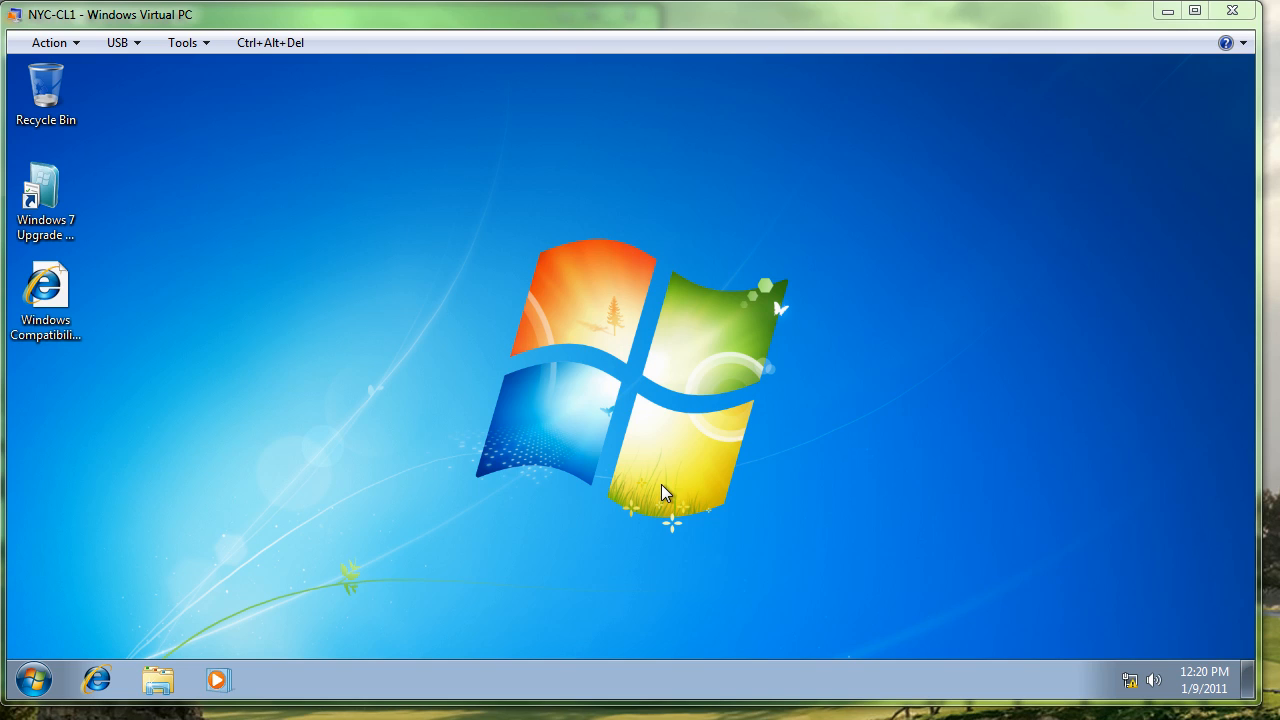
pyautogui.moveTo(1120, 630)
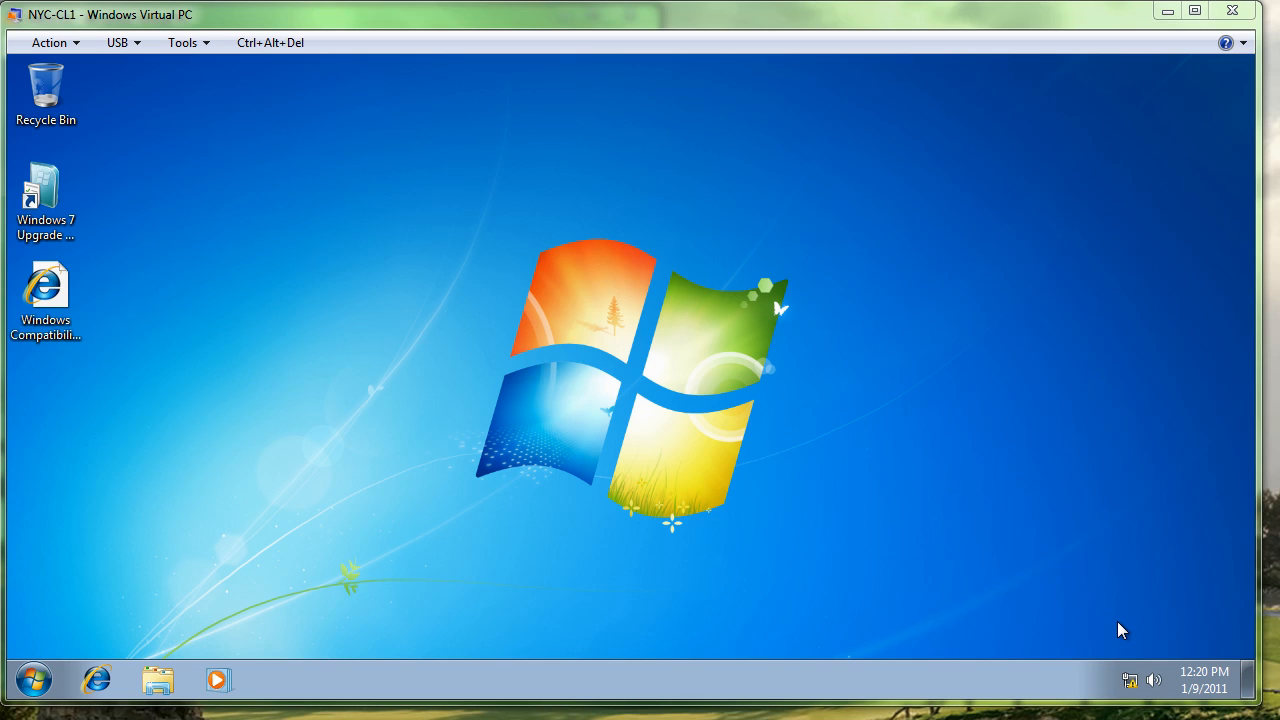
pyautogui.moveTo(1152, 660)
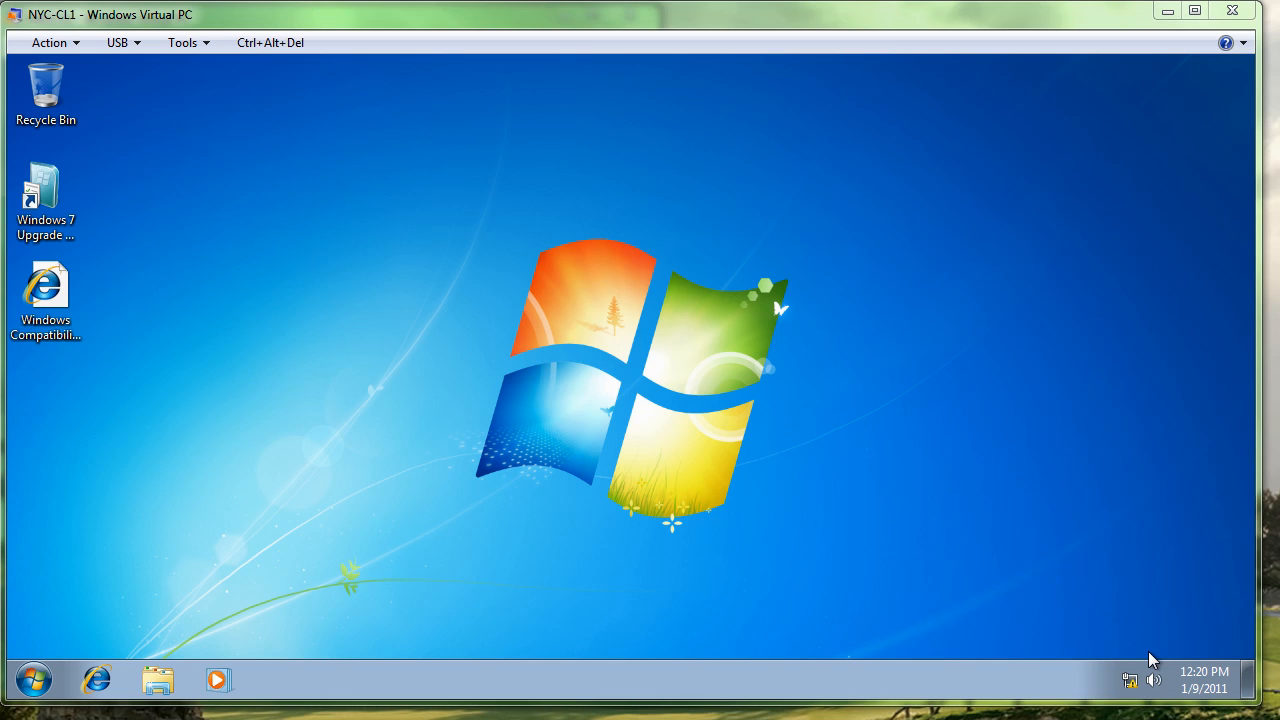
pyautogui.moveTo(1148, 628)
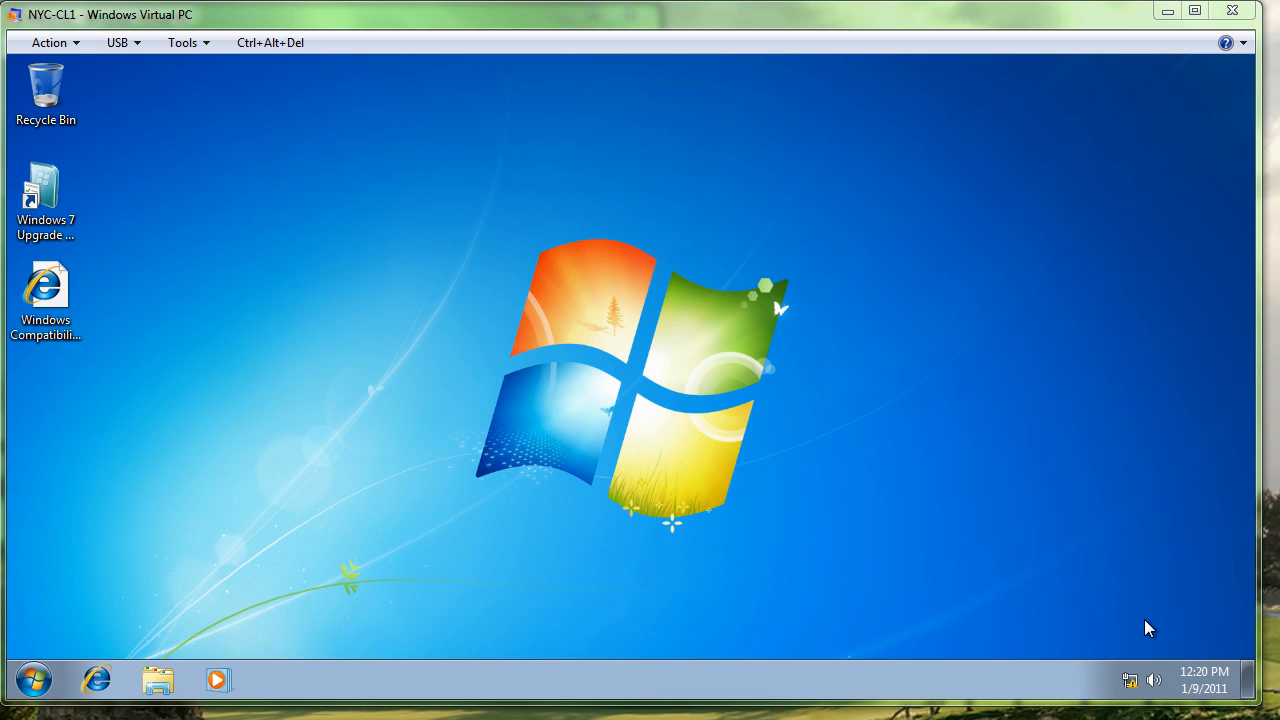